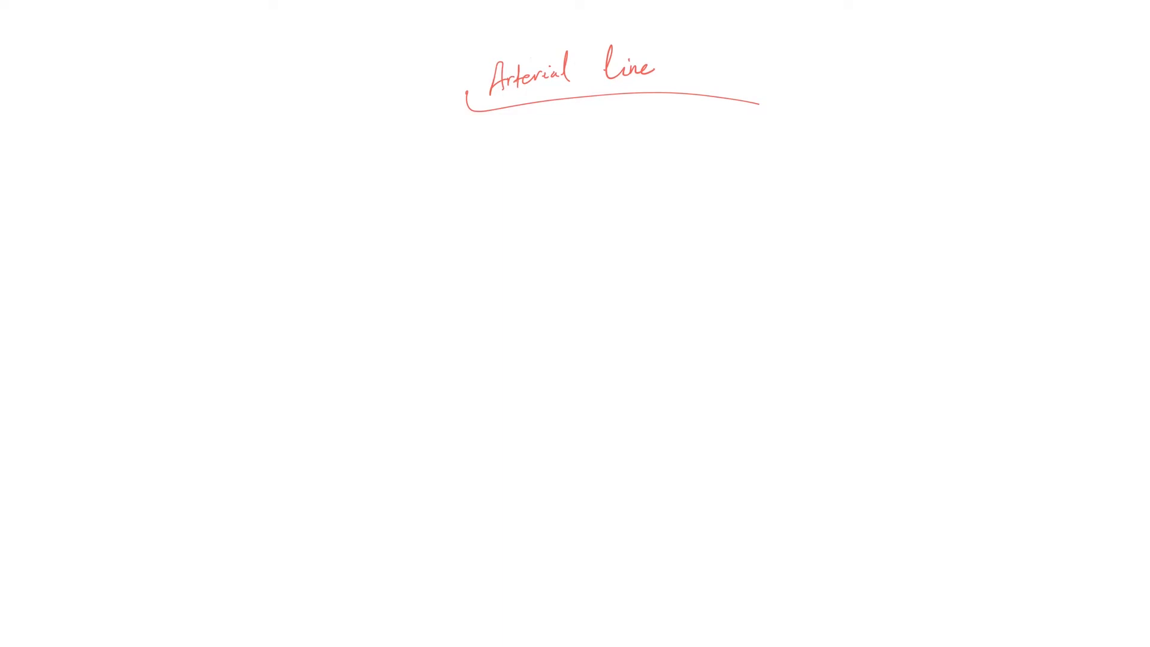
Write arrowed sites radial (underlined and ticked) and brachial under the title
left_click_drag(431, 140, 456, 138)
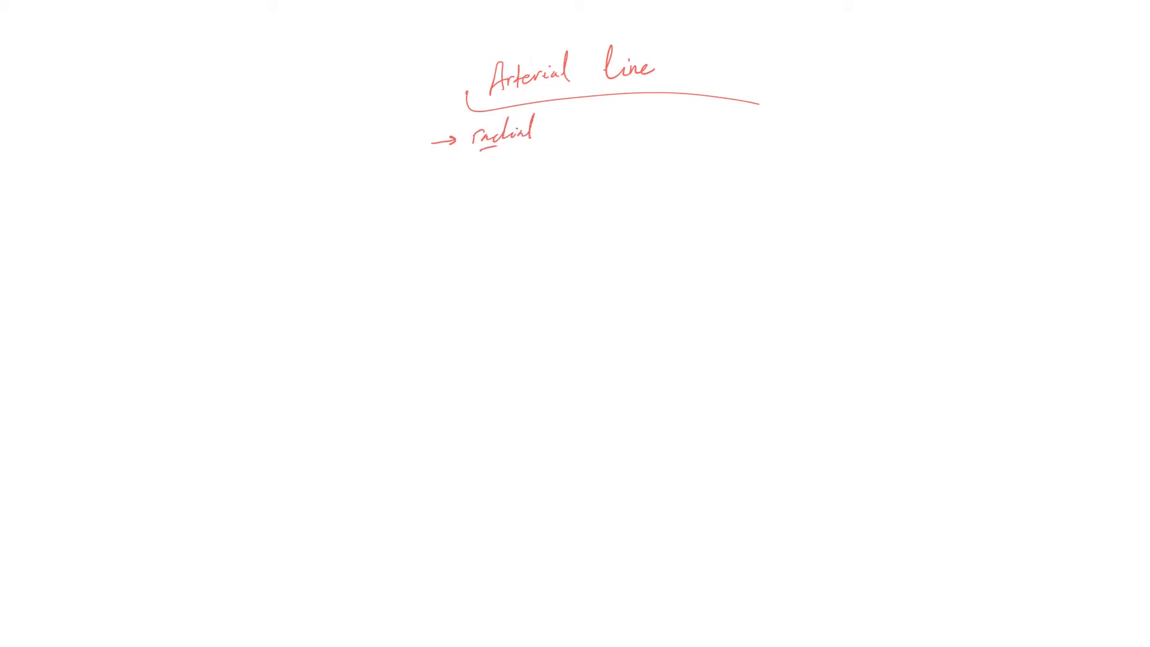
left_click_drag(475, 151, 503, 151)
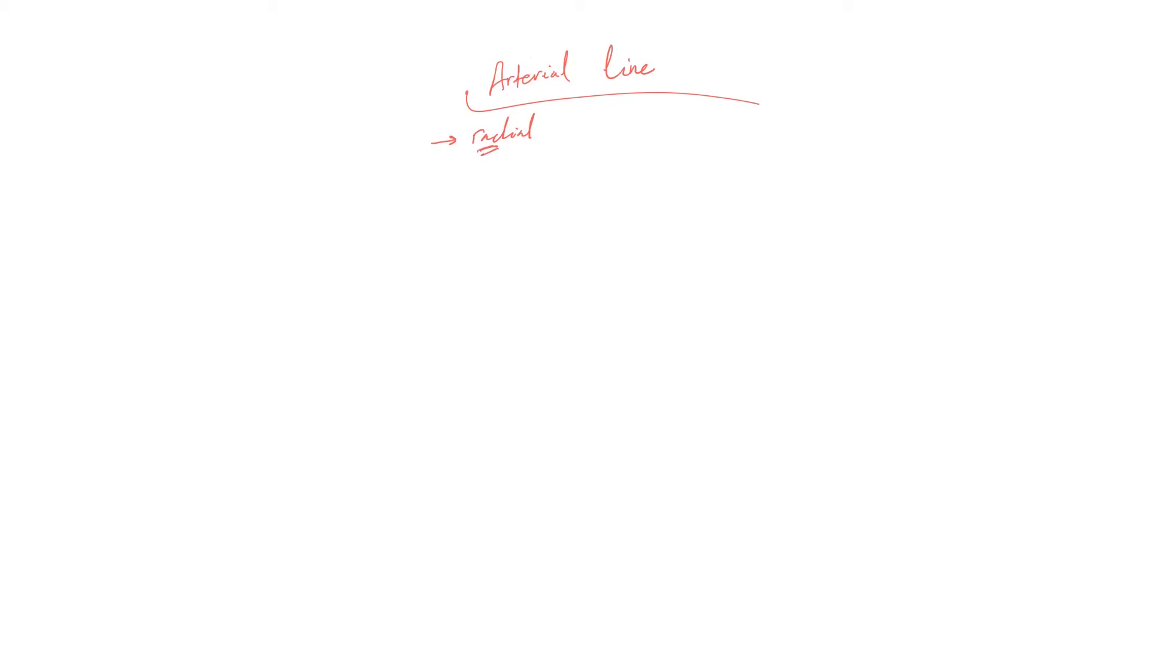
left_click_drag(550, 136, 579, 118)
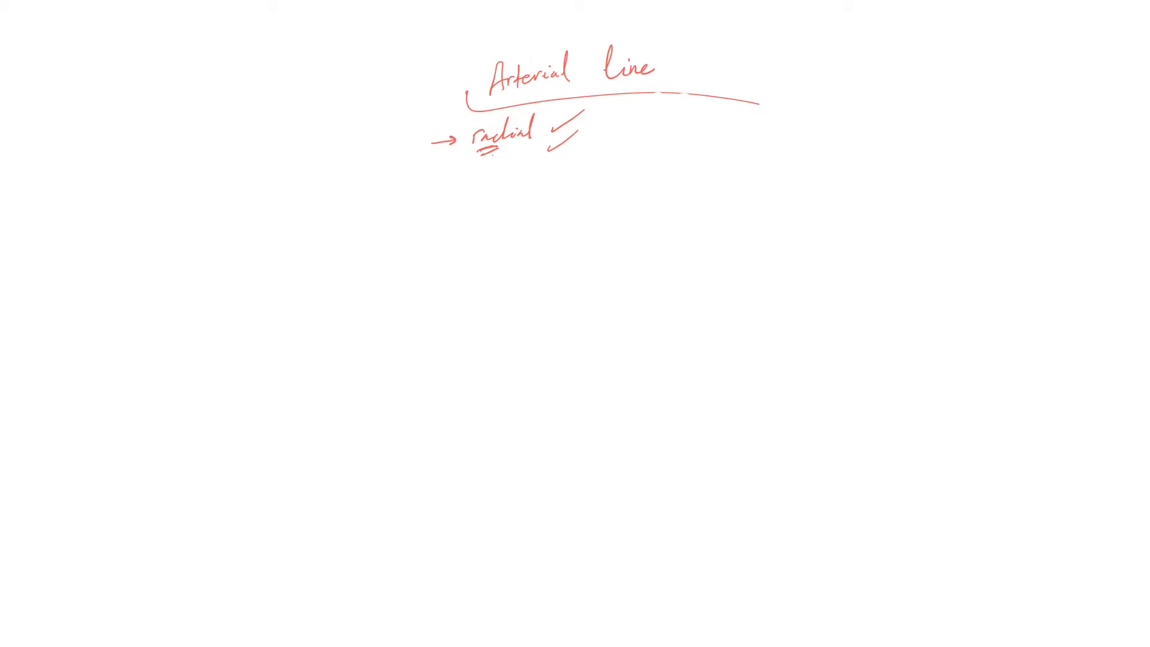
left_click_drag(437, 171, 465, 169)
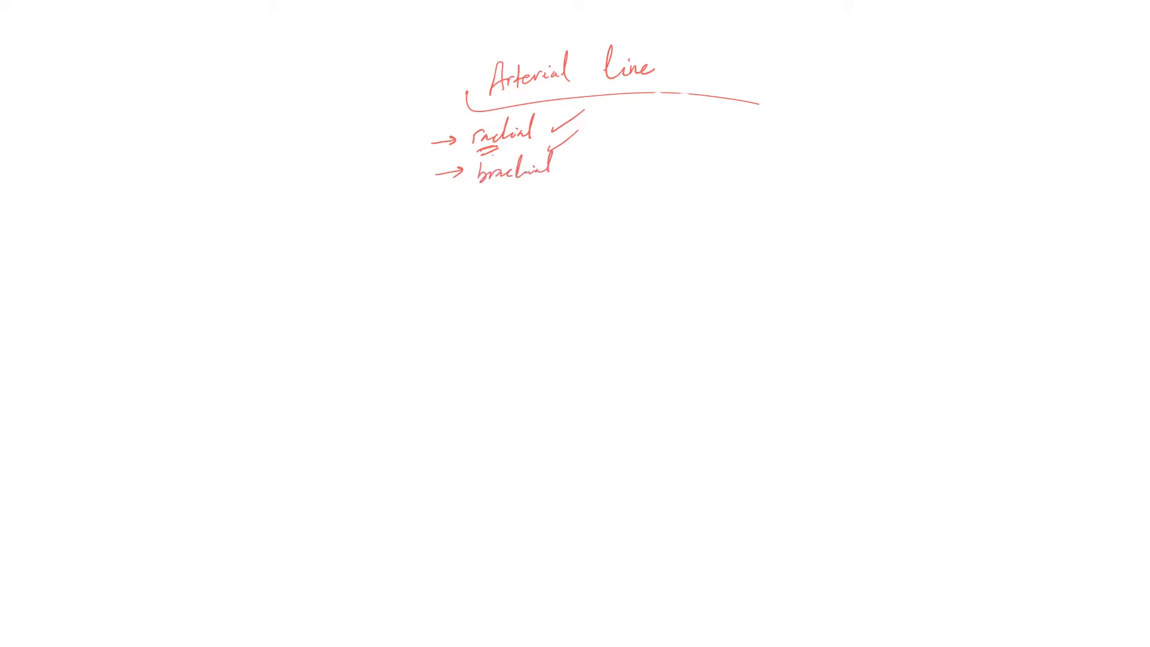
Add femoral as the third arrowed site, followed by a comma
left_click_drag(432, 202, 461, 202)
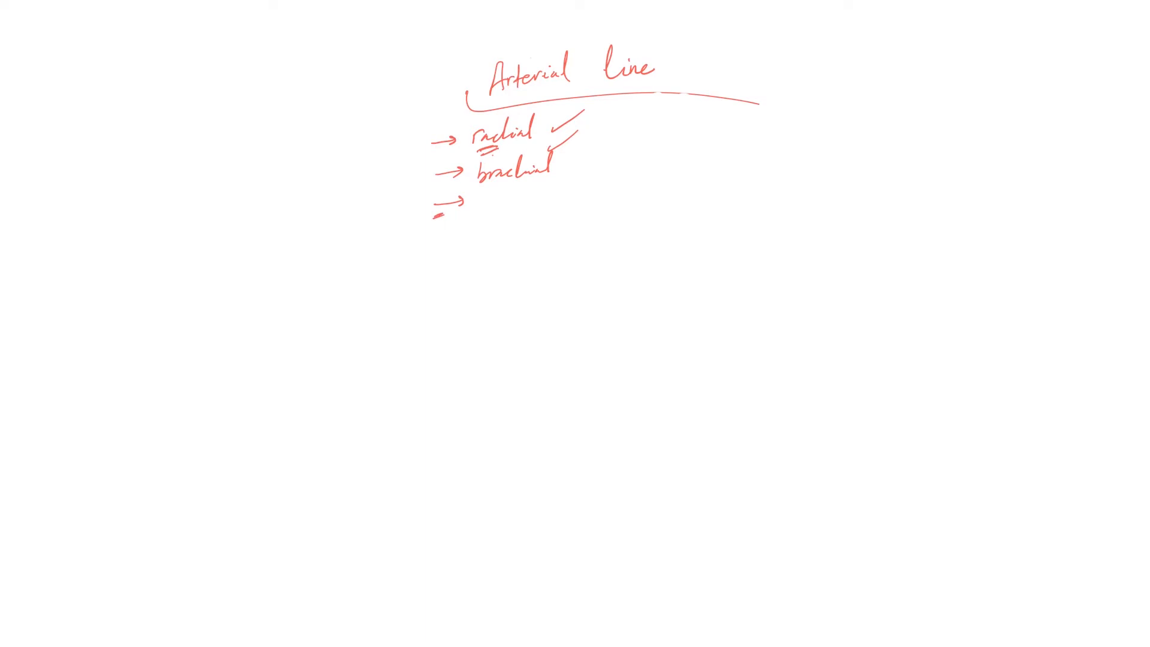
type("femoral")
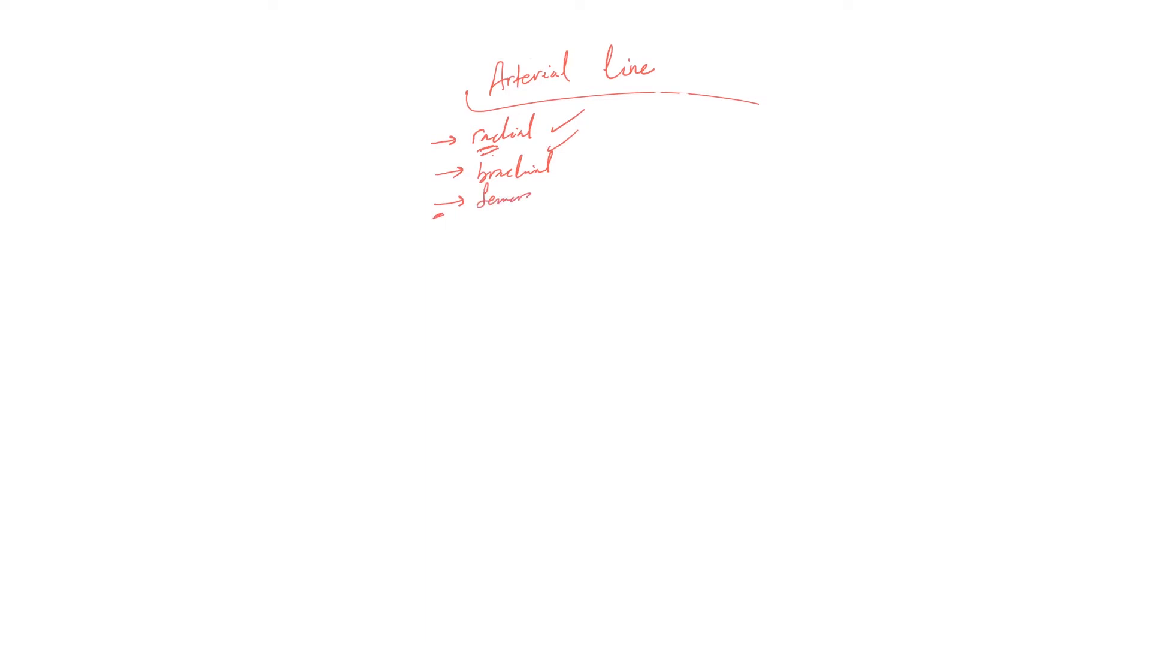
type("femeral")
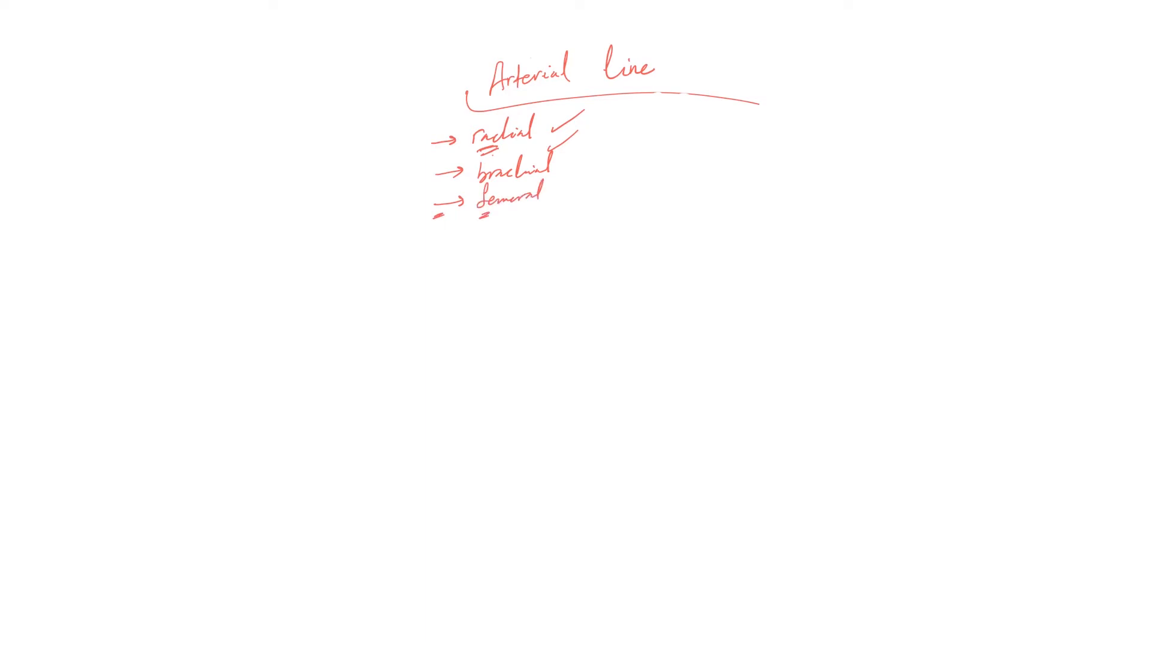
left_click(549, 203)
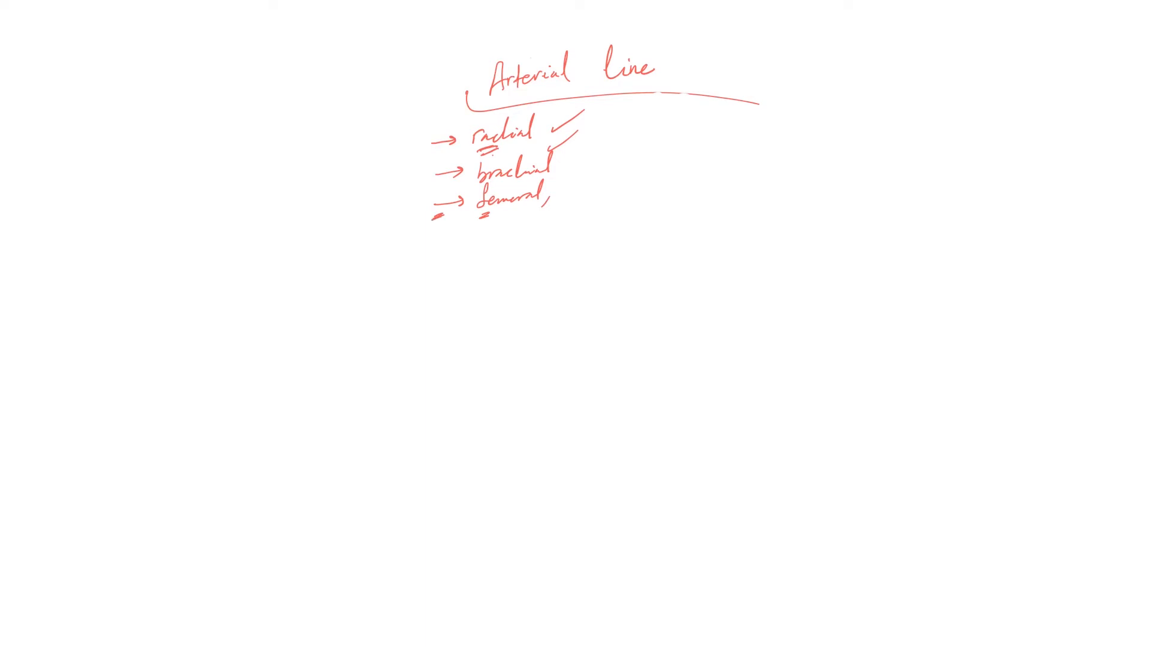
Bracket the three sites, heavily underline femoral and rule a line below the list
left_click_drag(447, 130, 422, 223)
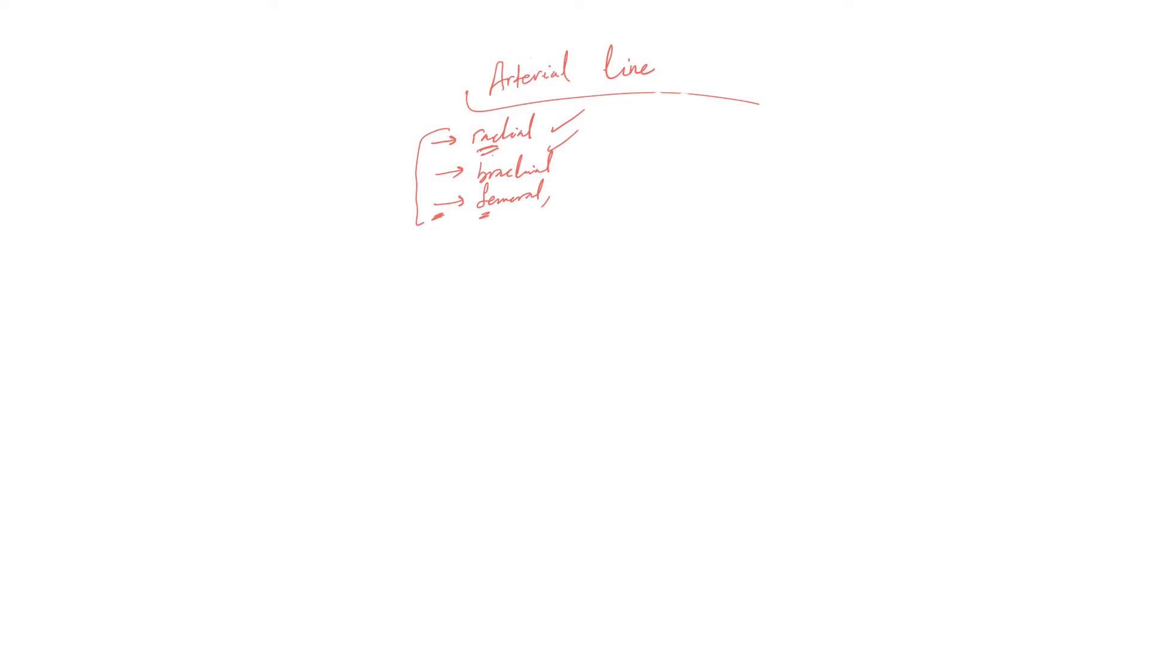
left_click_drag(477, 208, 525, 202)
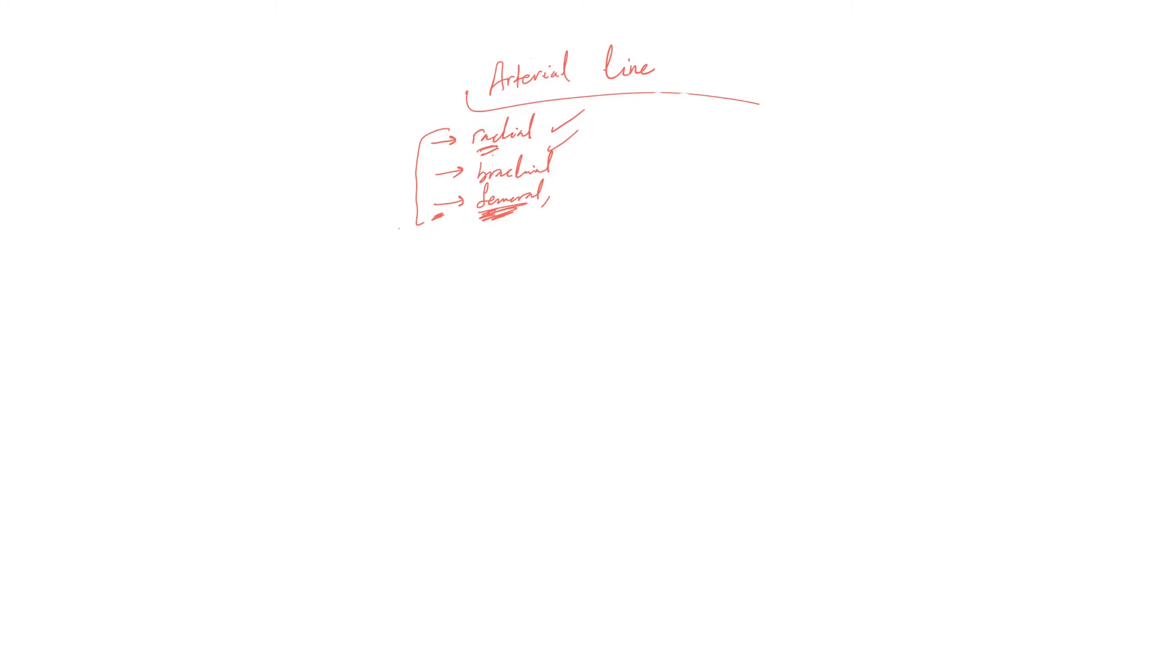
left_click_drag(400, 226, 785, 217)
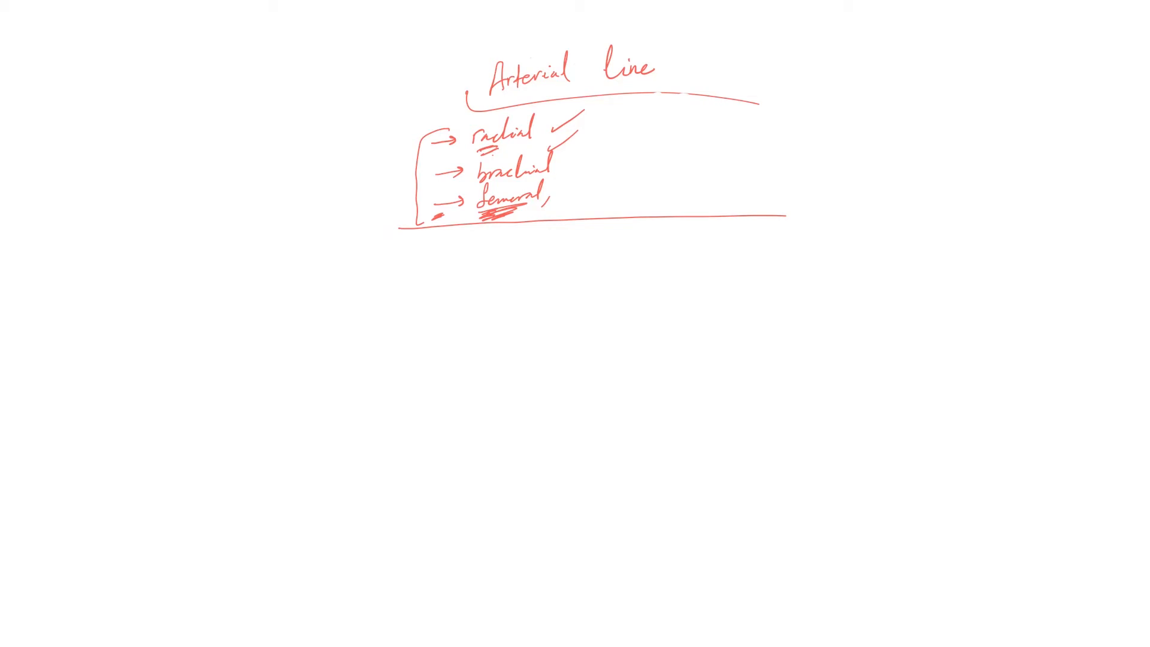
Note ticked ABGs and routine blood works as uses, then rule a divider beneath
left_click_drag(418, 249, 462, 235)
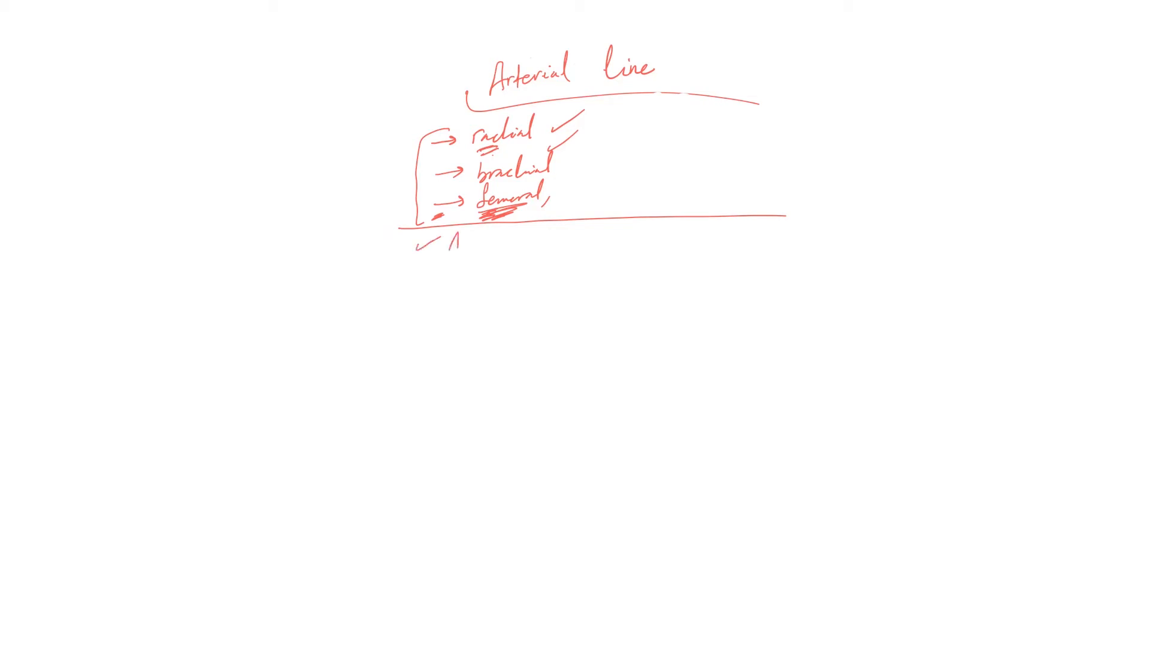
type("ABGs, routine blood works")
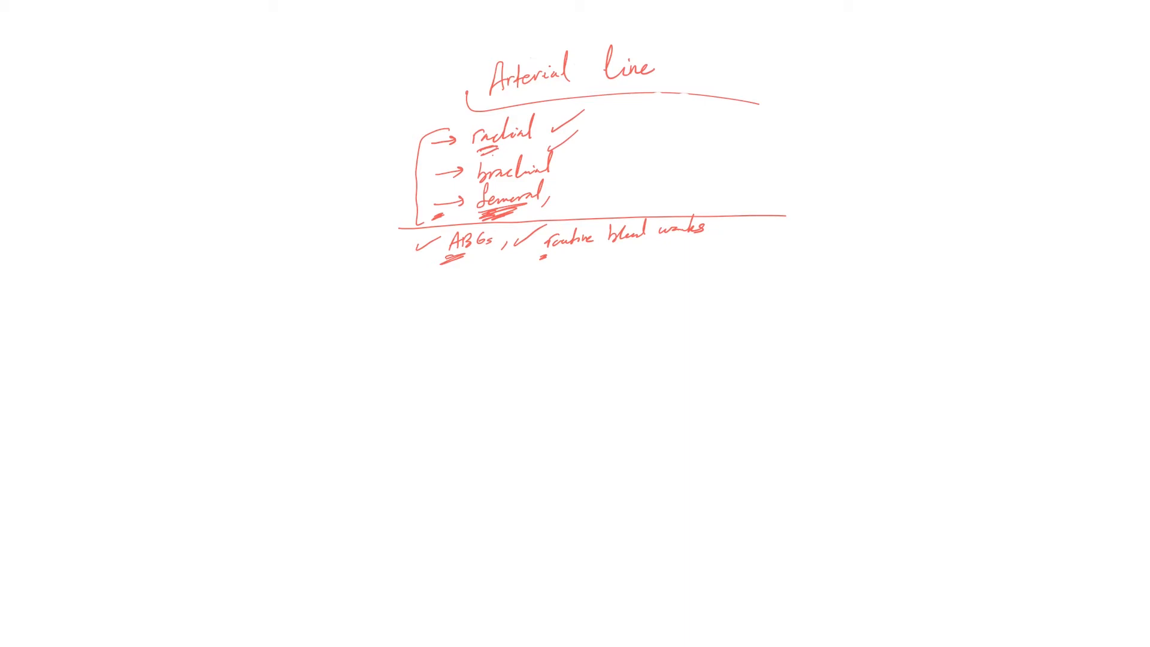
left_click_drag(396, 282, 425, 281)
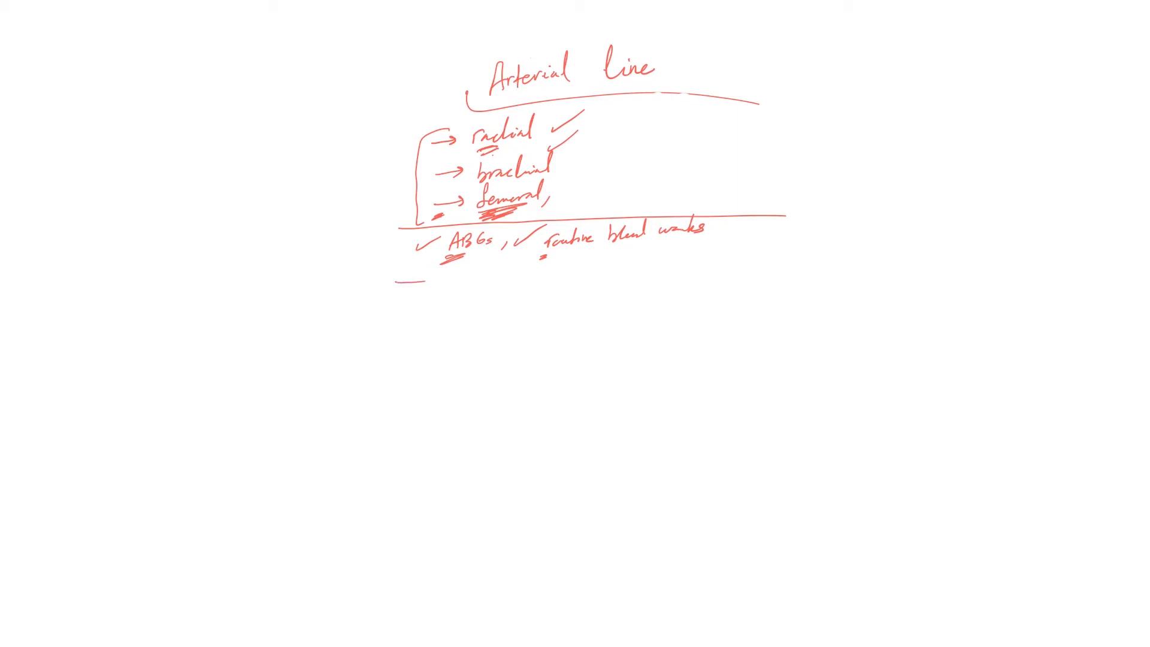
left_click_drag(400, 281, 800, 266)
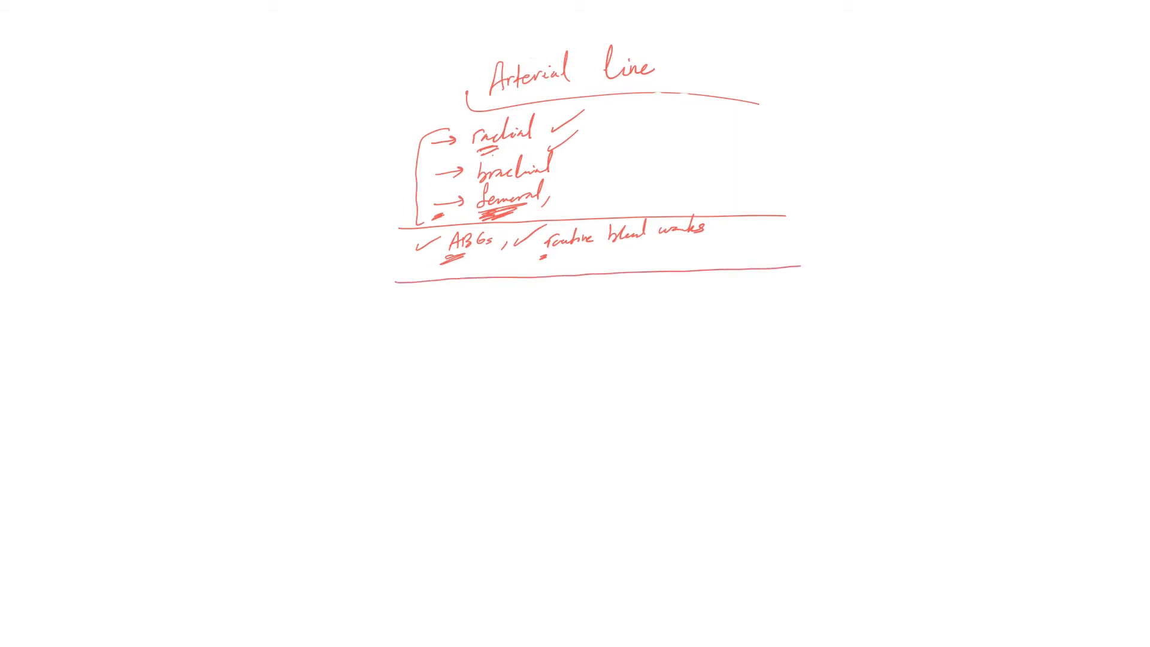
Write 'Please remove ASAP' with emphasis and rule a line below it
type("Pleus")
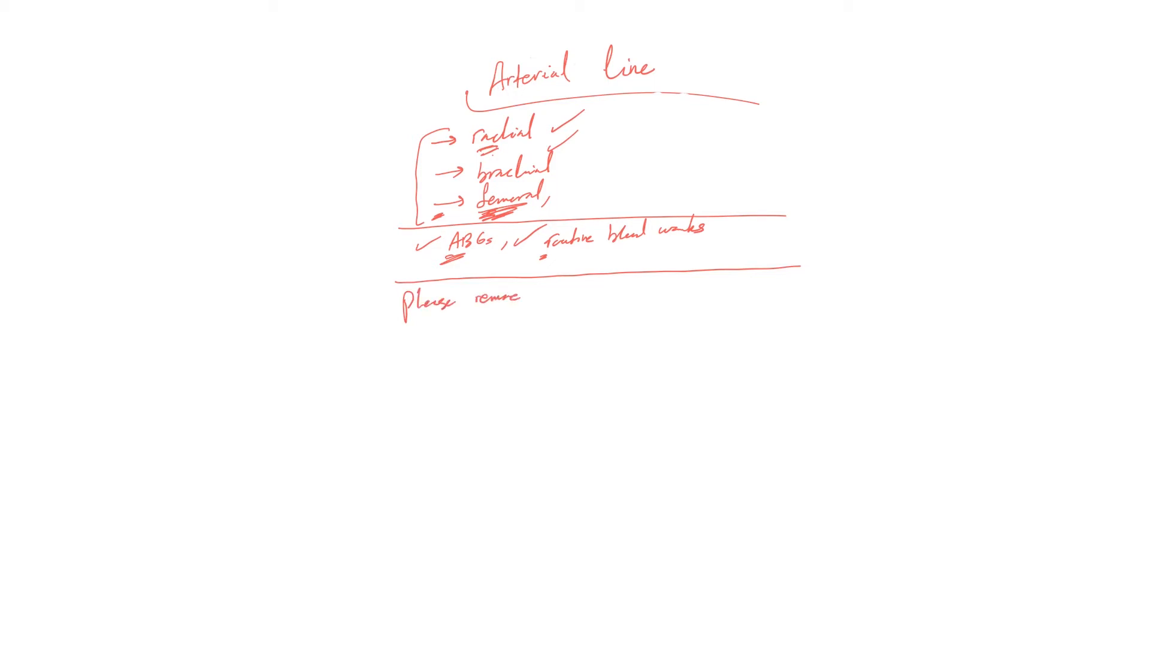
type("ASAP")
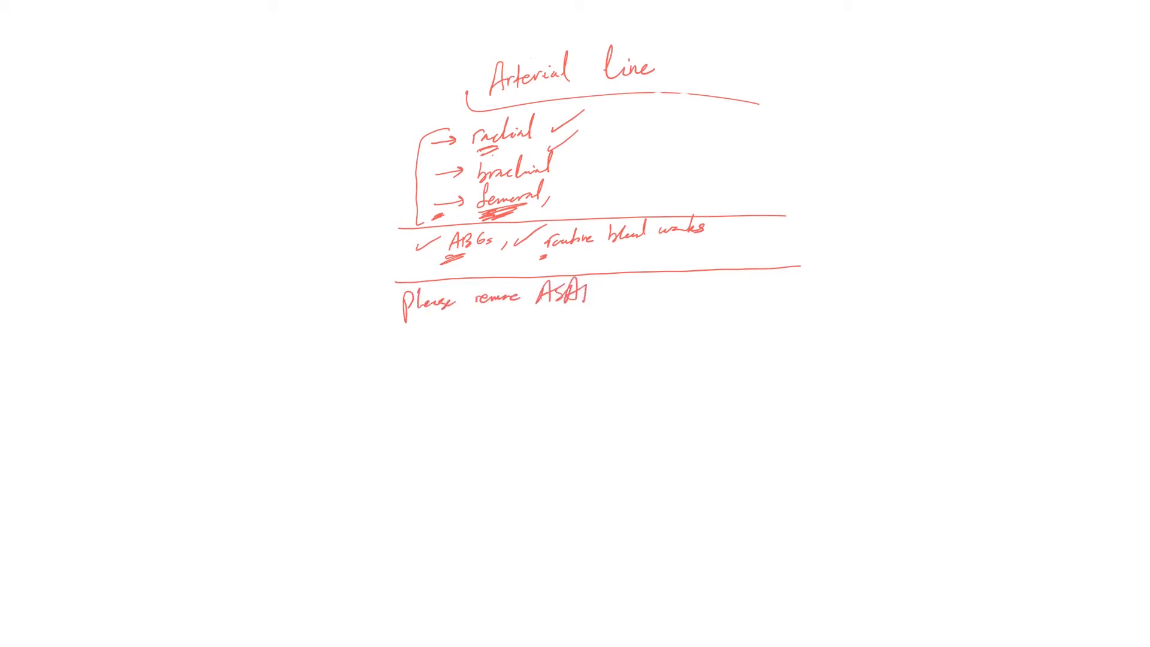
type("ASAP")
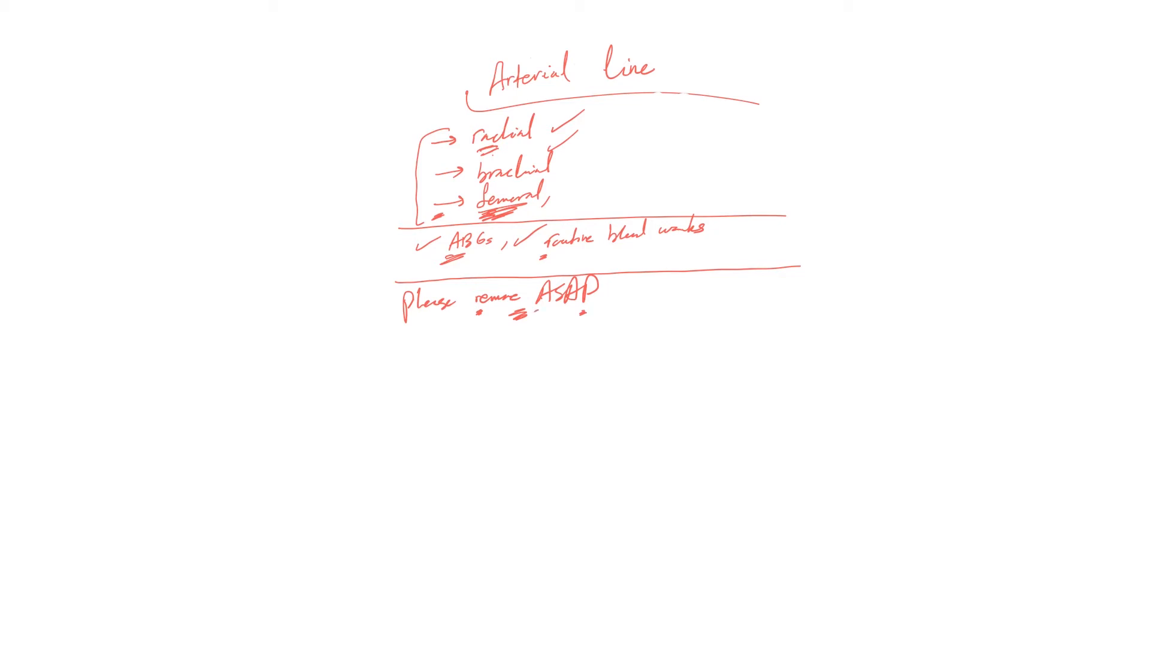
left_click_drag(389, 343, 791, 333)
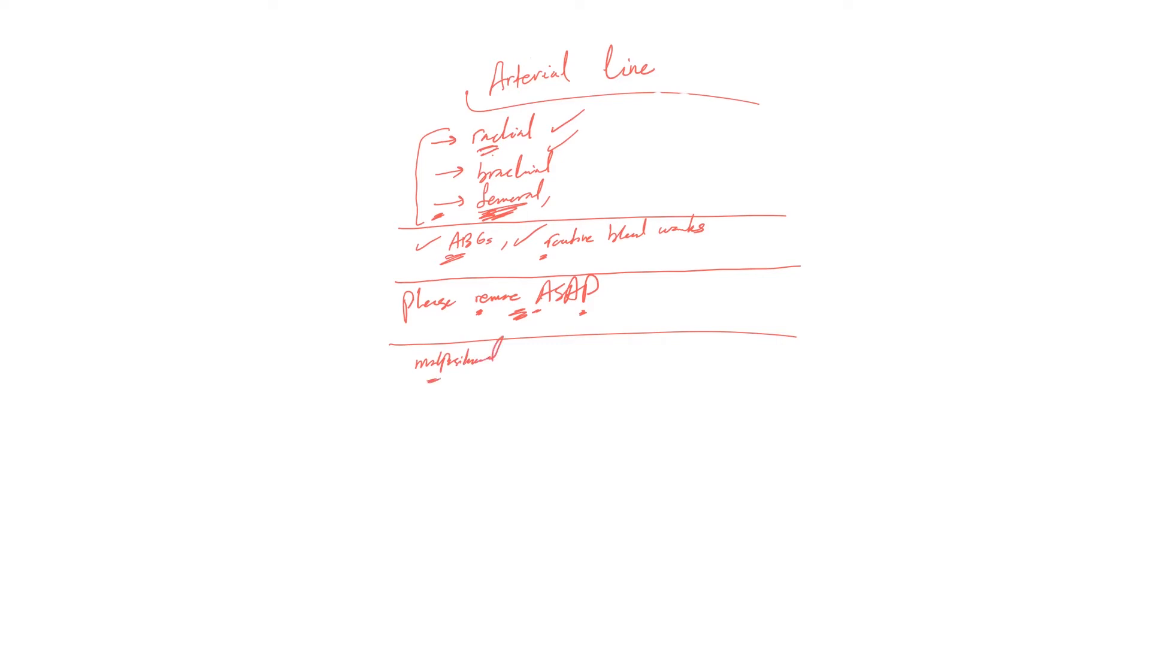
Write the 'malpositioned waveform is not correlated' troubleshooting note
type("wne")
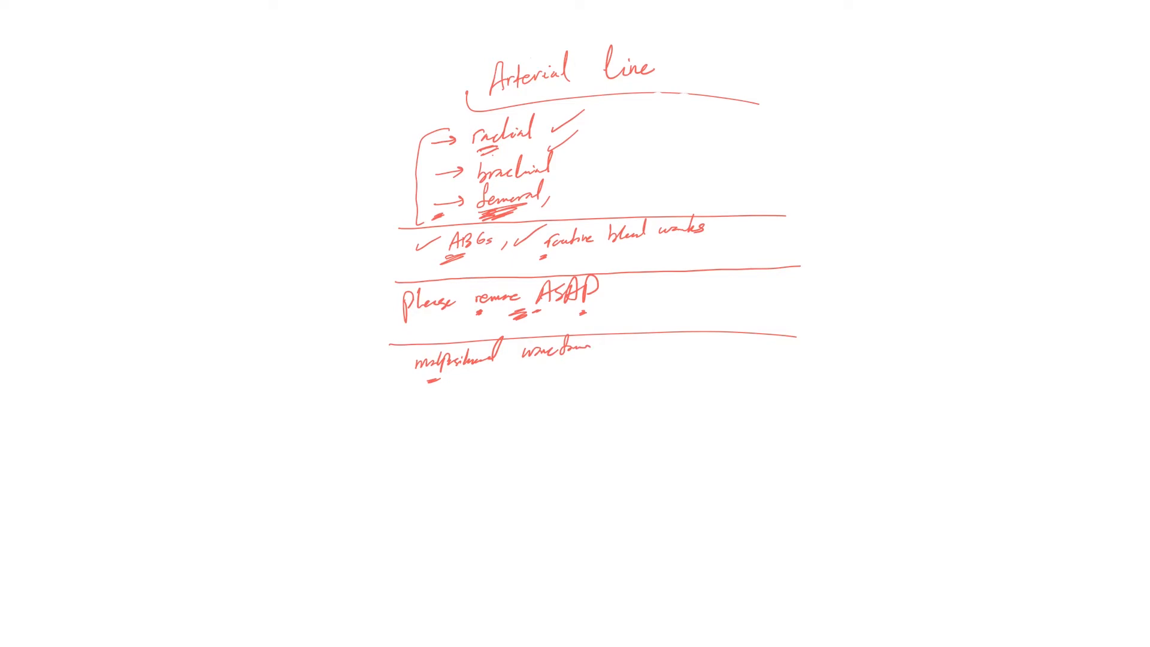
type("is")
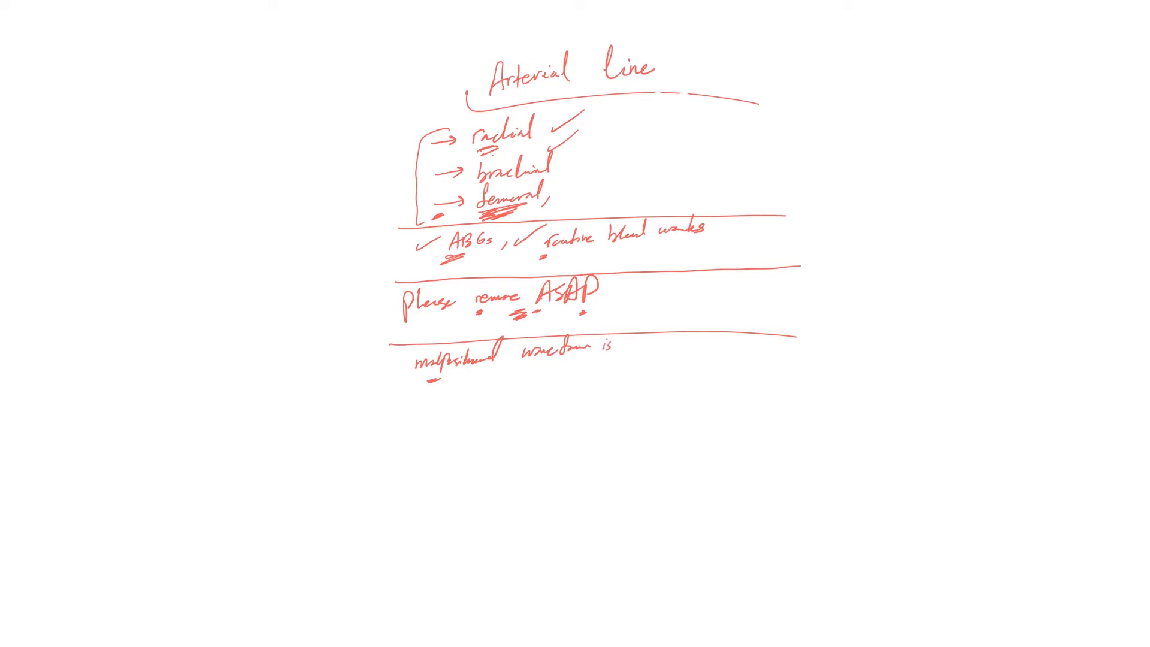
type("not accurate")
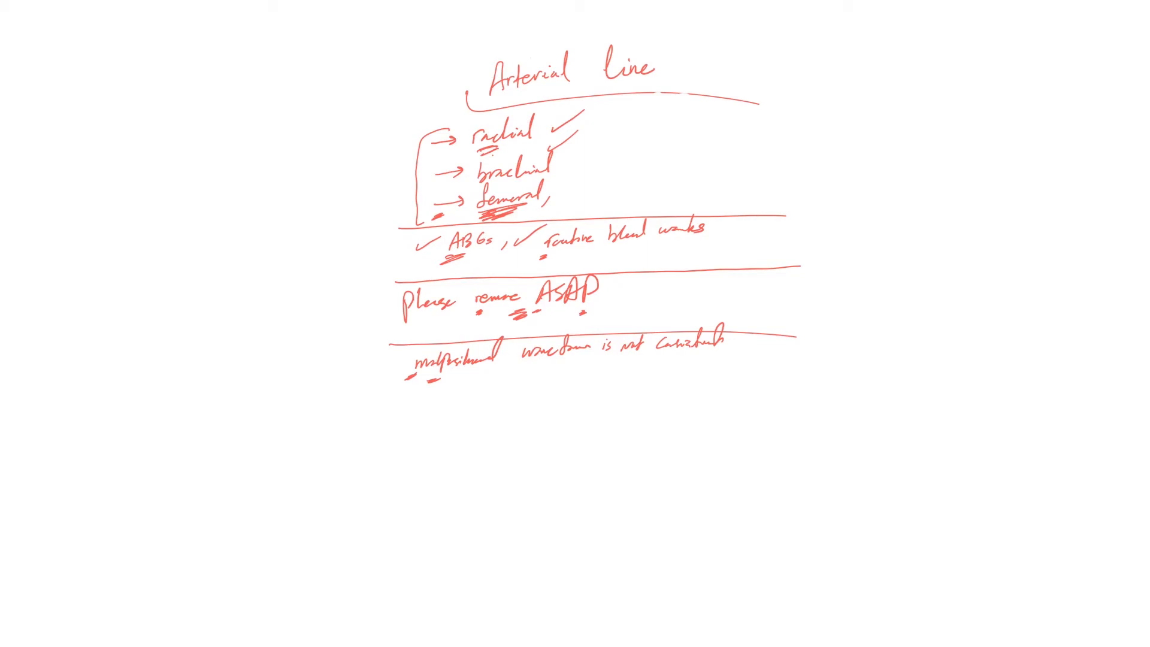
Draw a wavy waveform underline across the note with a small dash beside it
left_click_drag(477, 389, 524, 383)
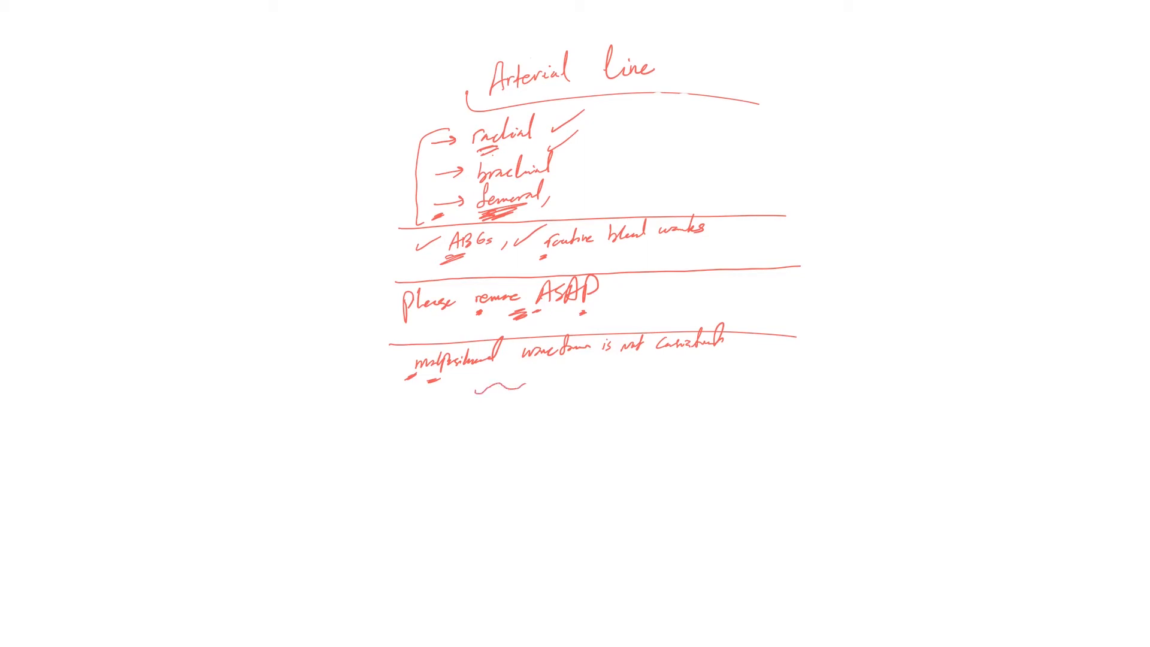
left_click_drag(514, 383, 598, 378)
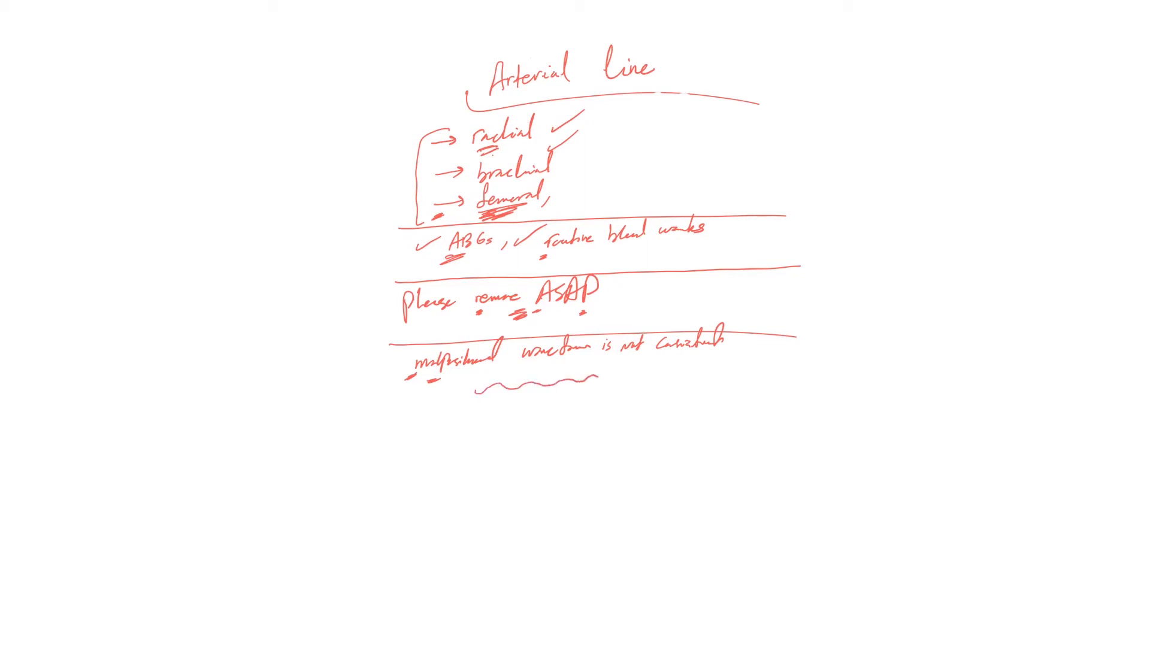
left_click(461, 394)
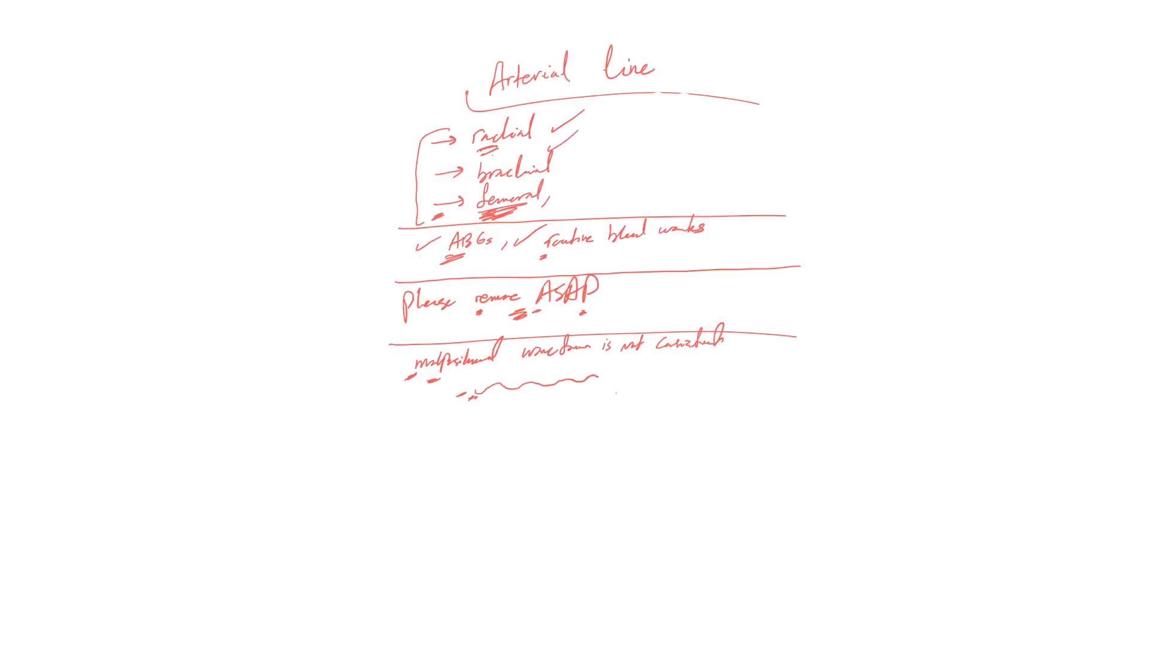
Write the ticked fix line 'zero it, reset it, flush it' and tick a second line
left_click_drag(624, 352, 649, 385)
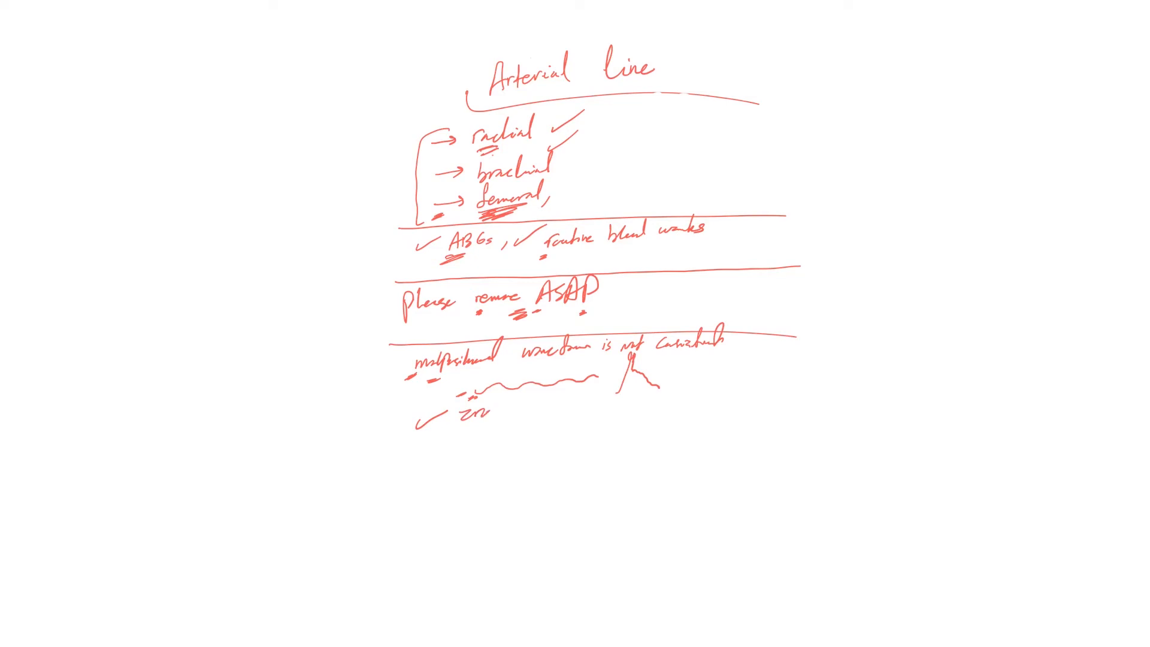
left_click(499, 409)
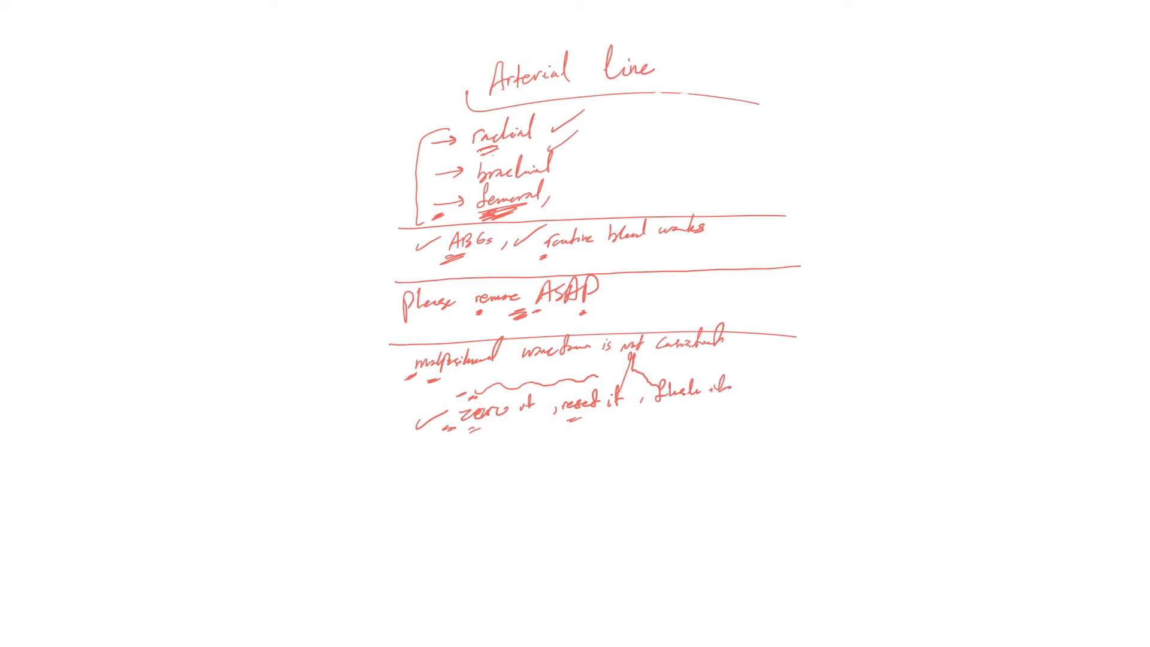
left_click_drag(429, 469, 451, 440)
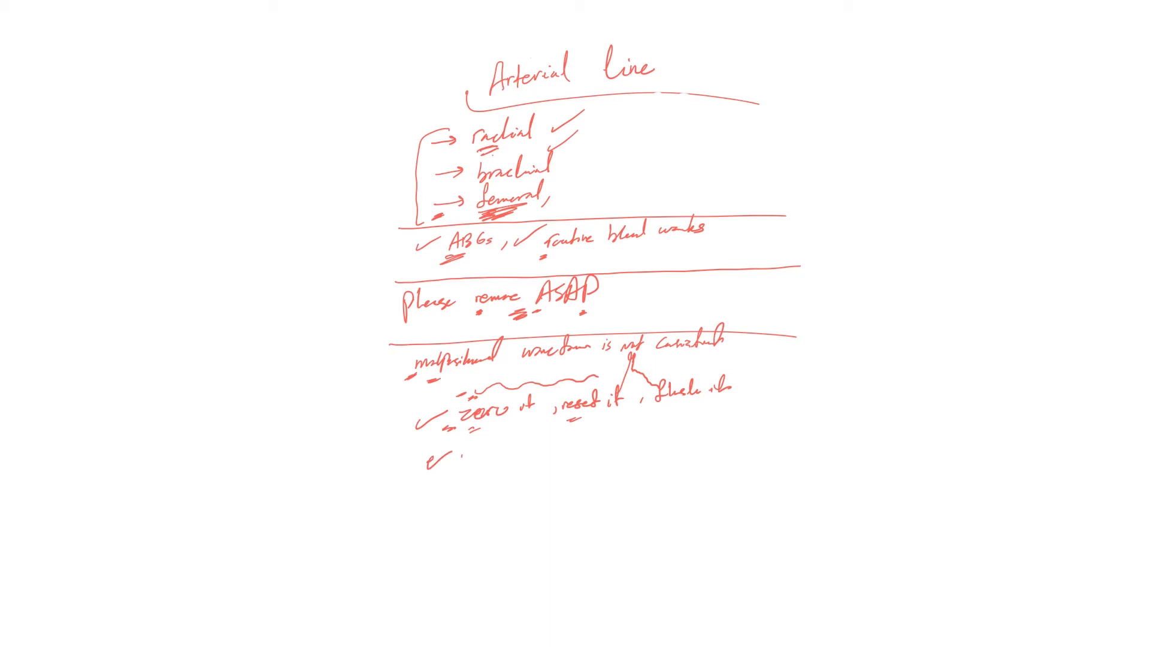
Add 'reposition catheter' as the second fix and brace both lines together
type("refresh")
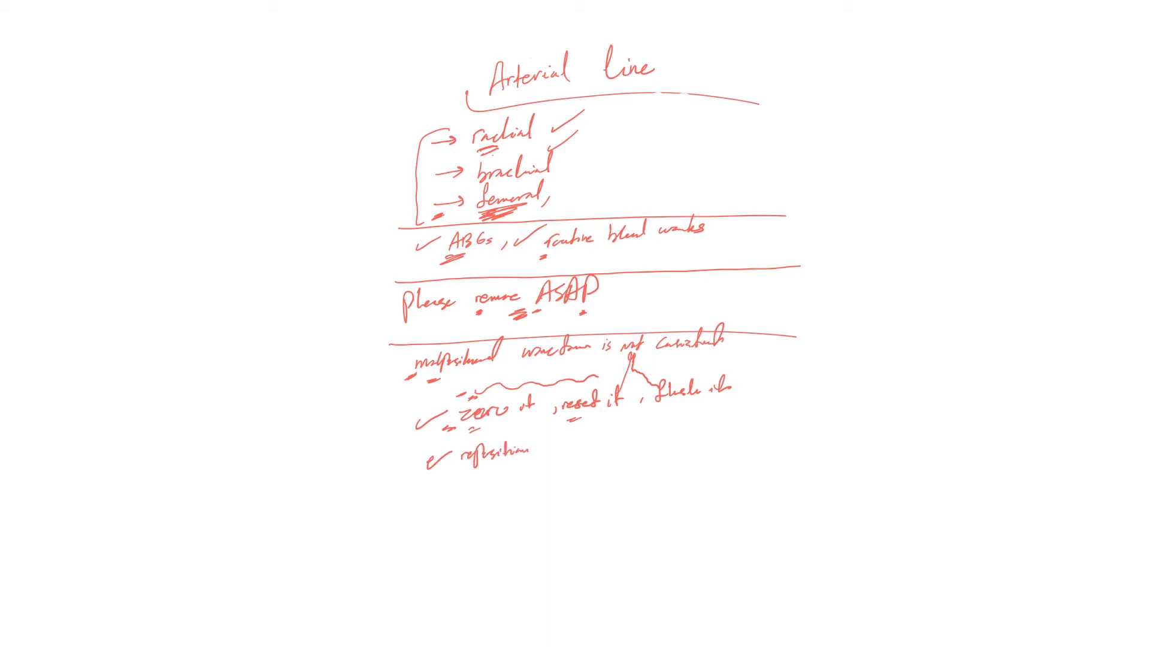
type("Cathe")
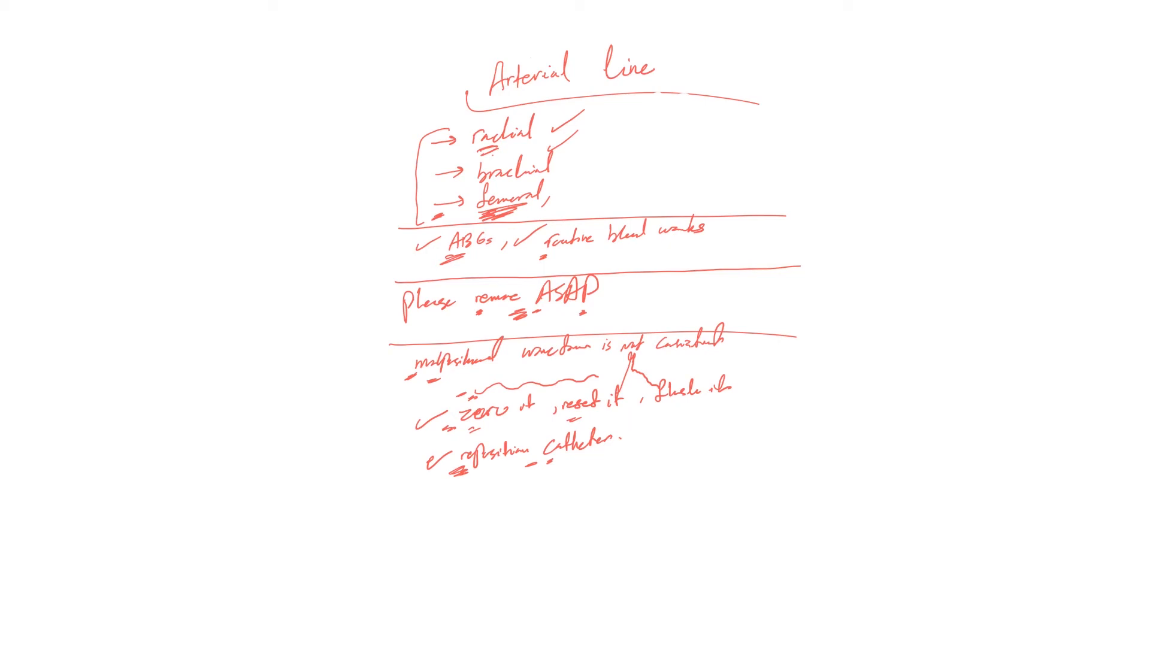
left_click_drag(670, 477, 741, 374)
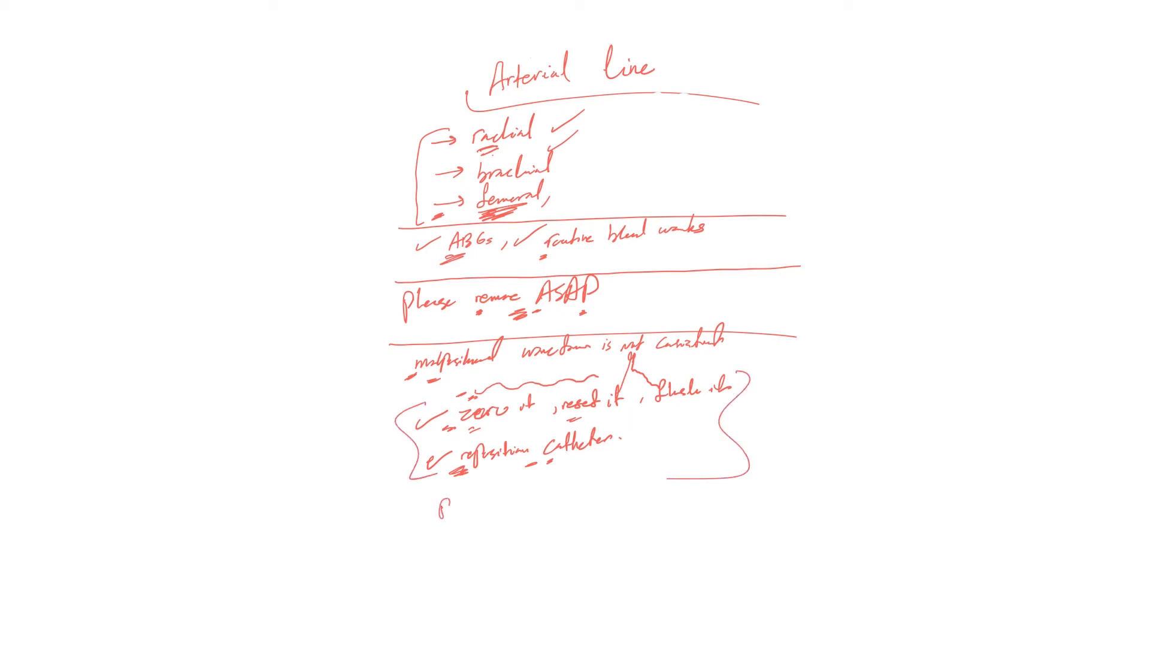
Write 'Remove it, if yes → put another one' and rule a divider below
type("Remove")
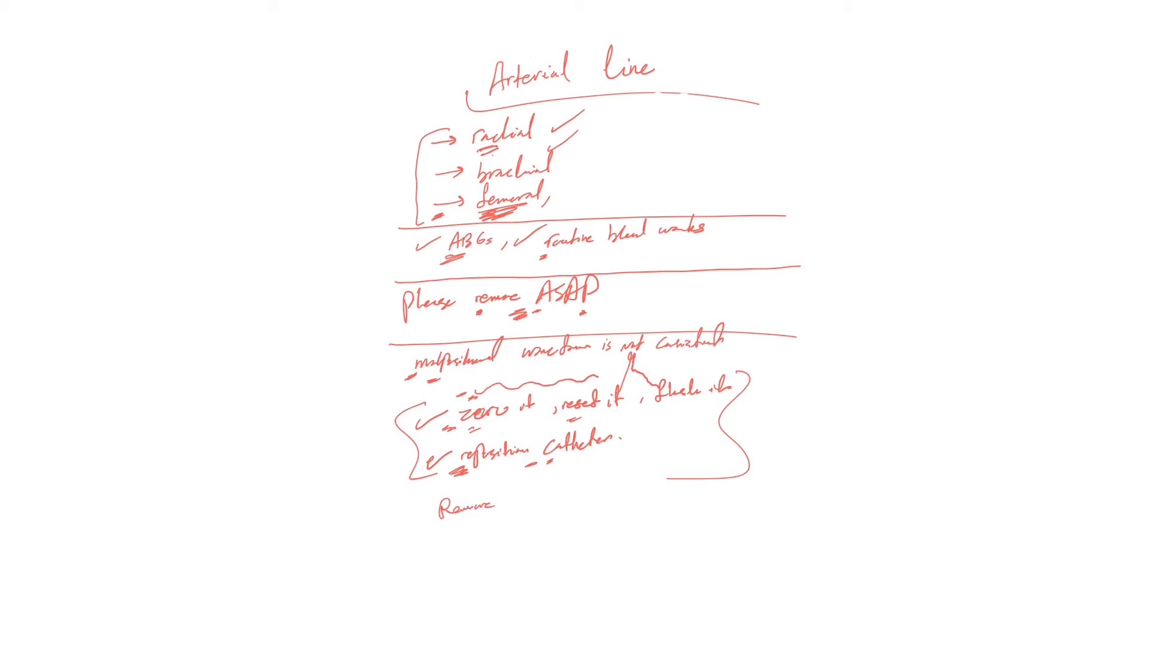
type("it , if Yes →")
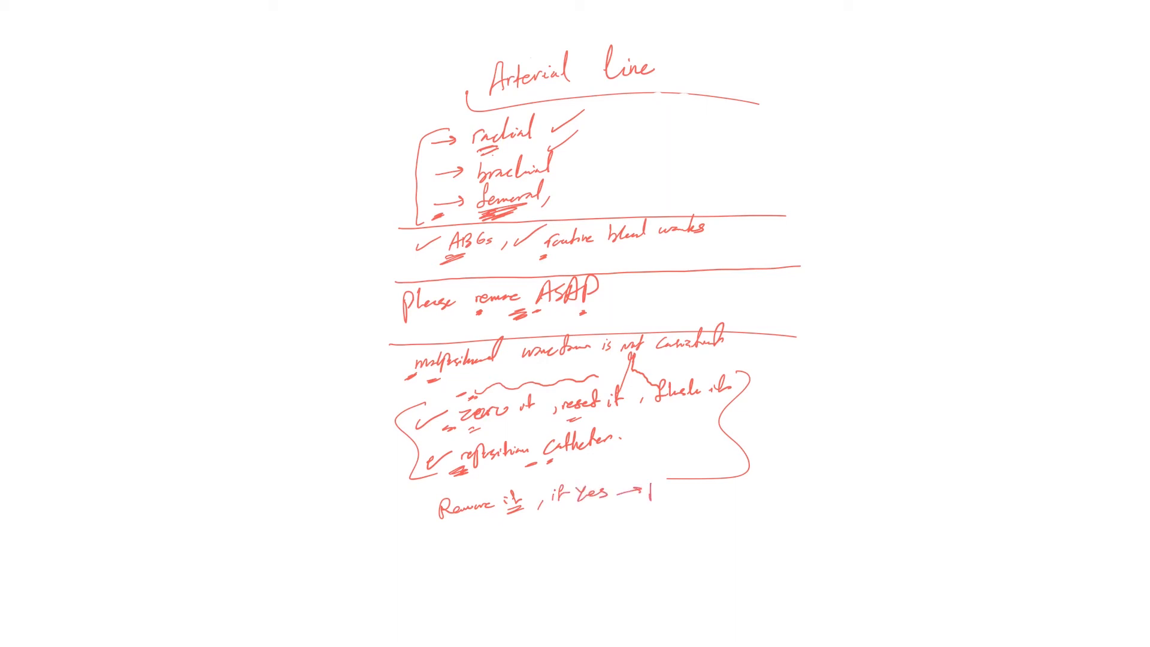
type("put ar")
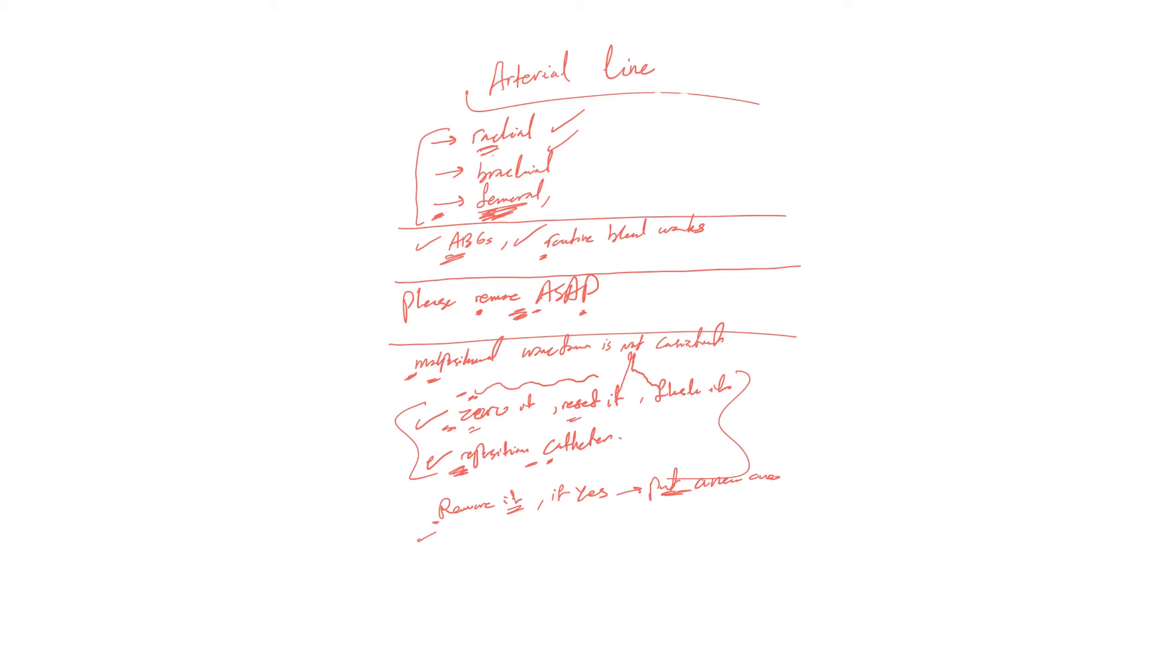
left_click_drag(396, 522, 572, 522)
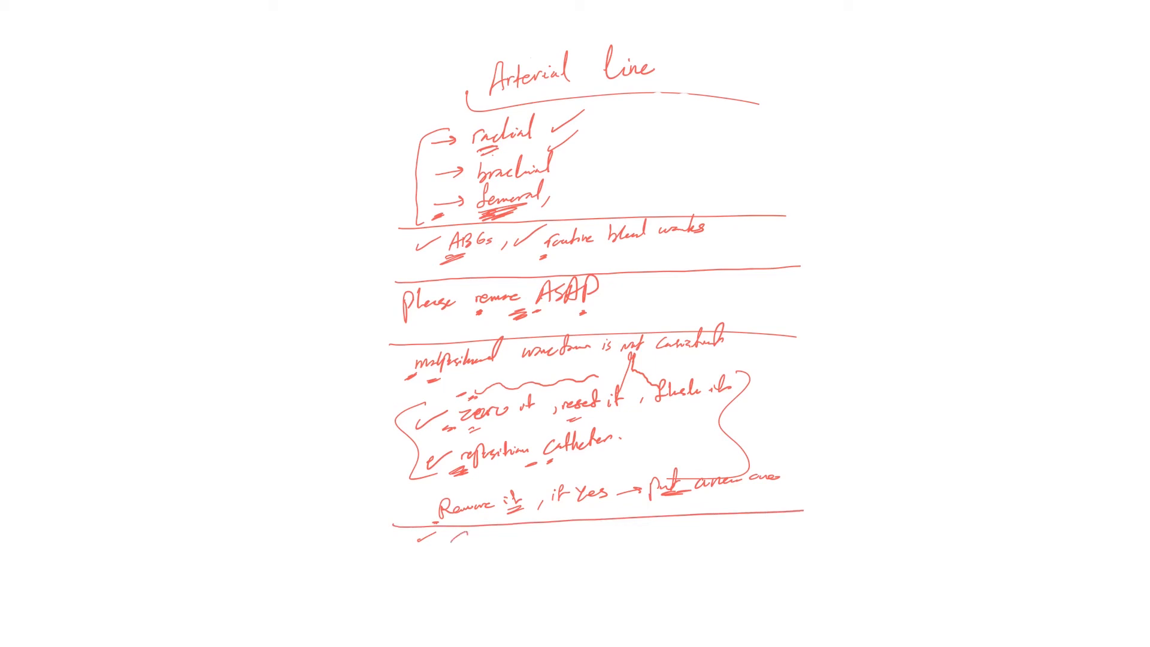
Write ticked and underlined 'CPR' and 'pulse' below the divider
type("CP")
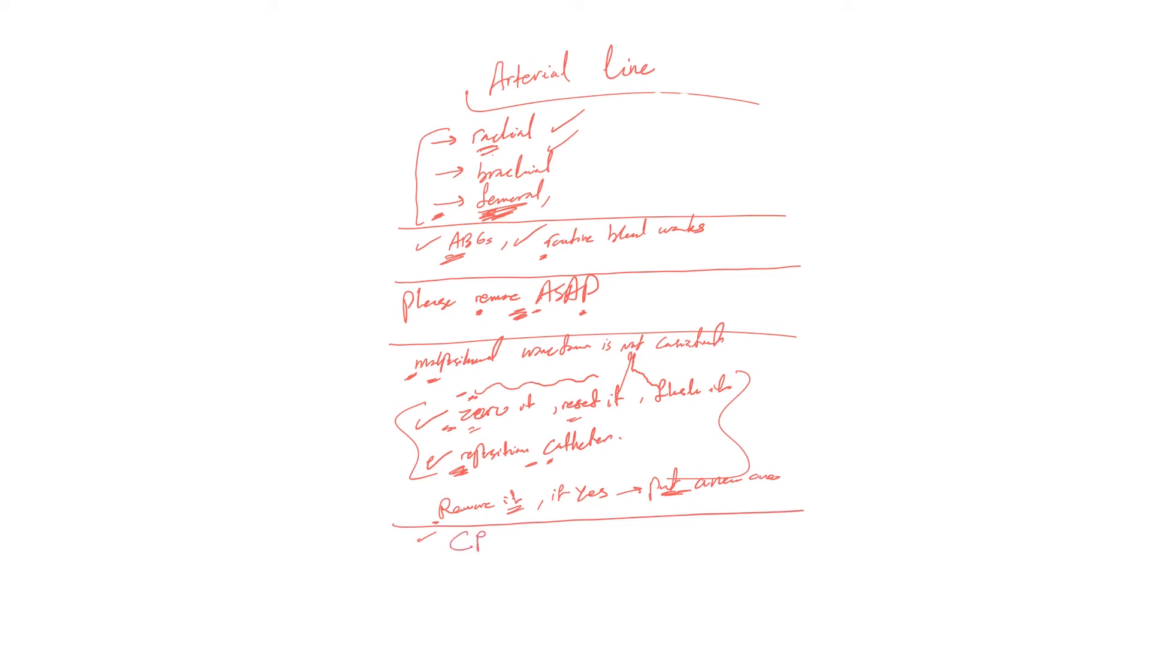
type("R")
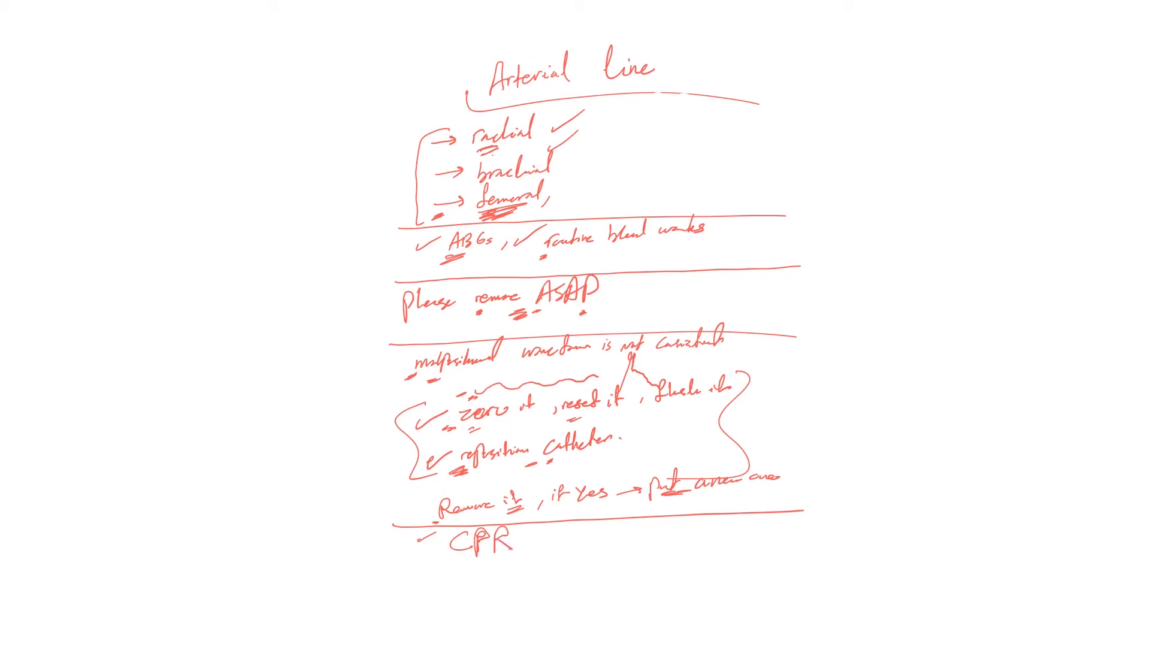
left_click_drag(429, 558, 513, 549)
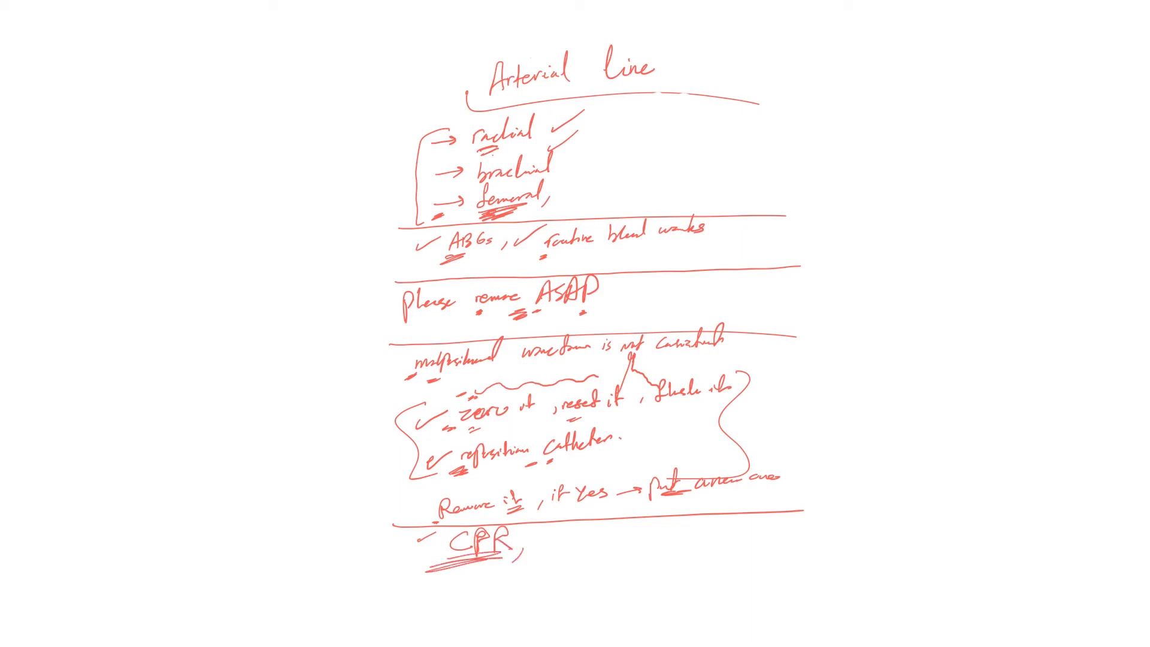
left_click_drag(539, 533, 568, 520)
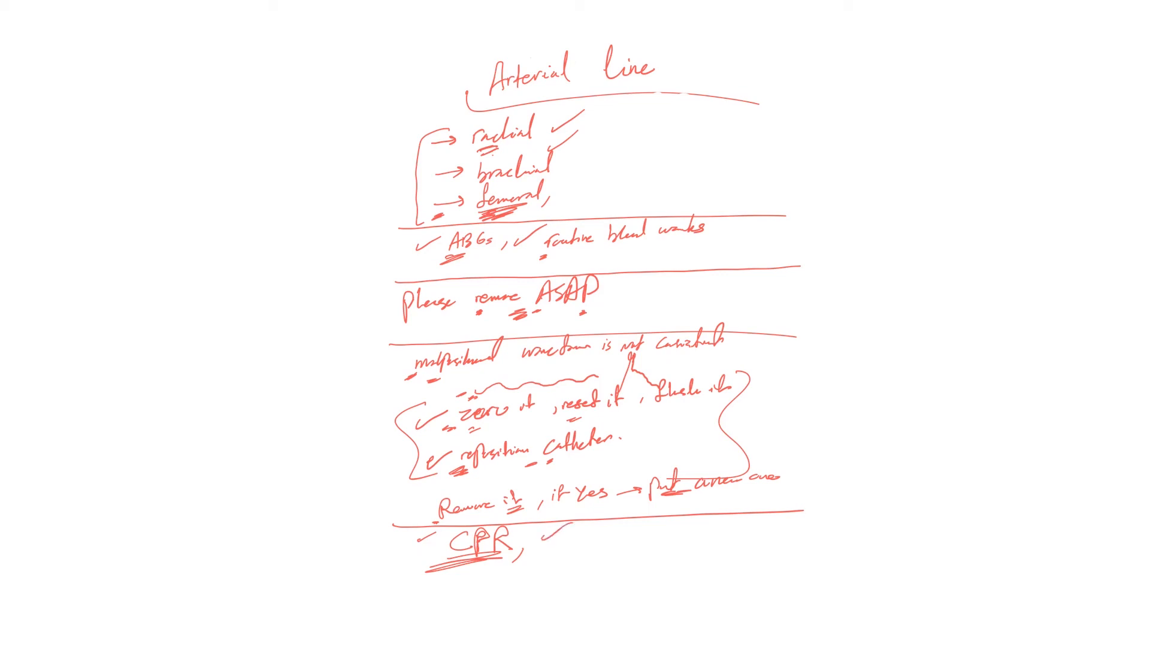
type("pulse")
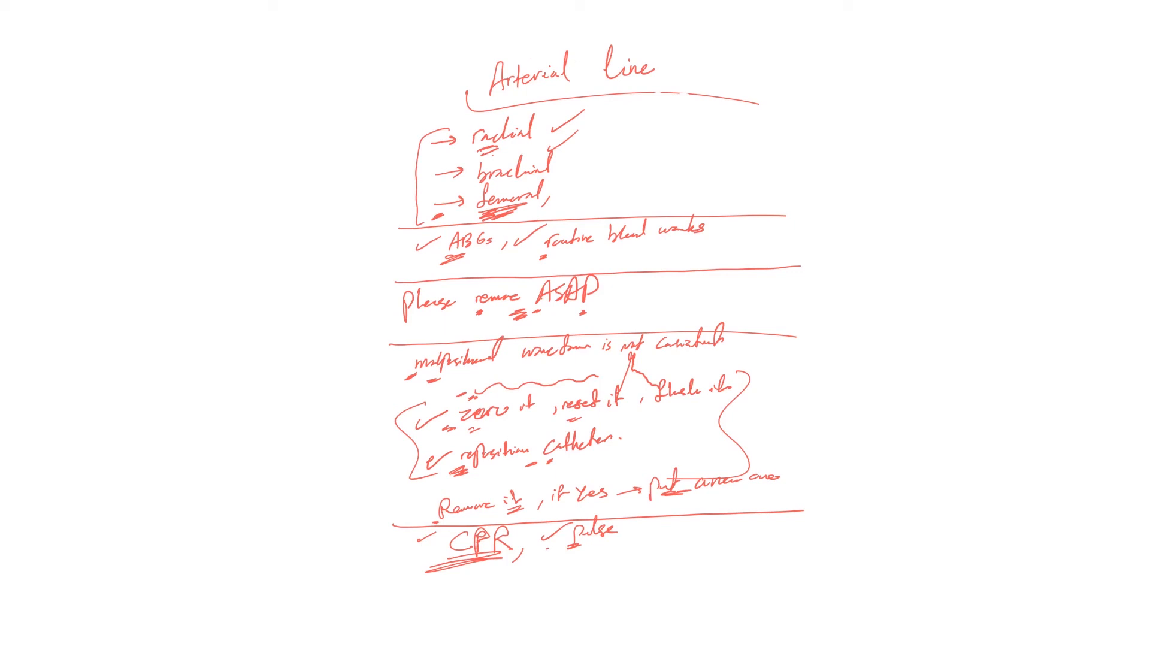
left_click_drag(546, 532, 616, 539)
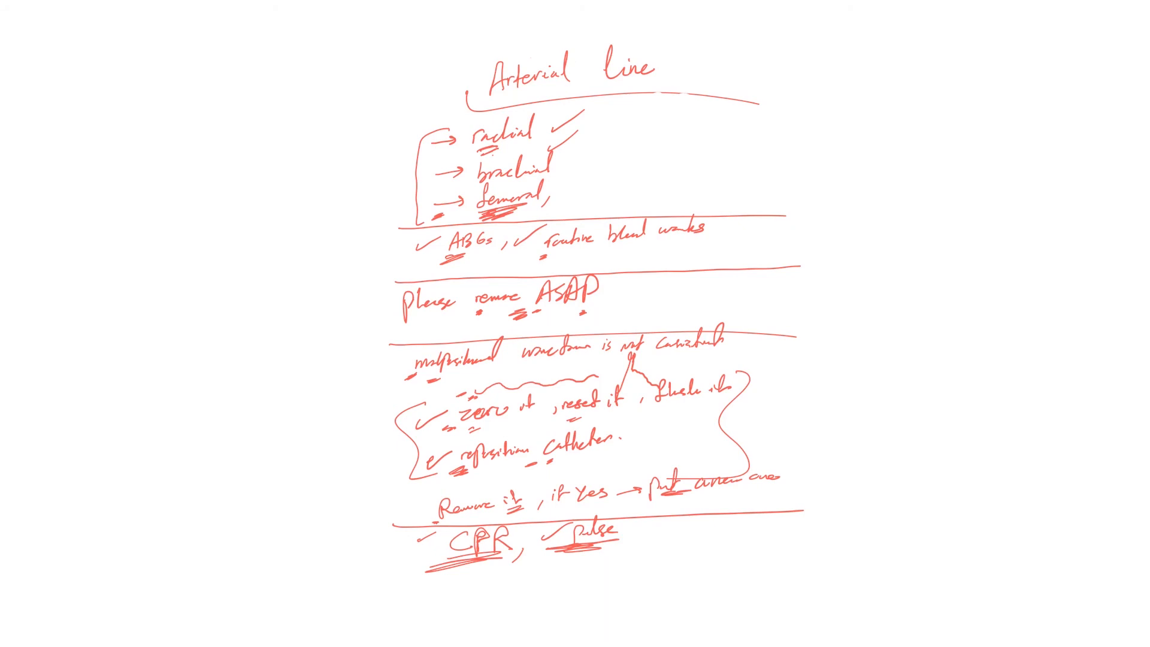
Sketch a pulse waveform labelled 'pulseless' and a flatter waveform below it
left_click_drag(624, 536, 645, 510)
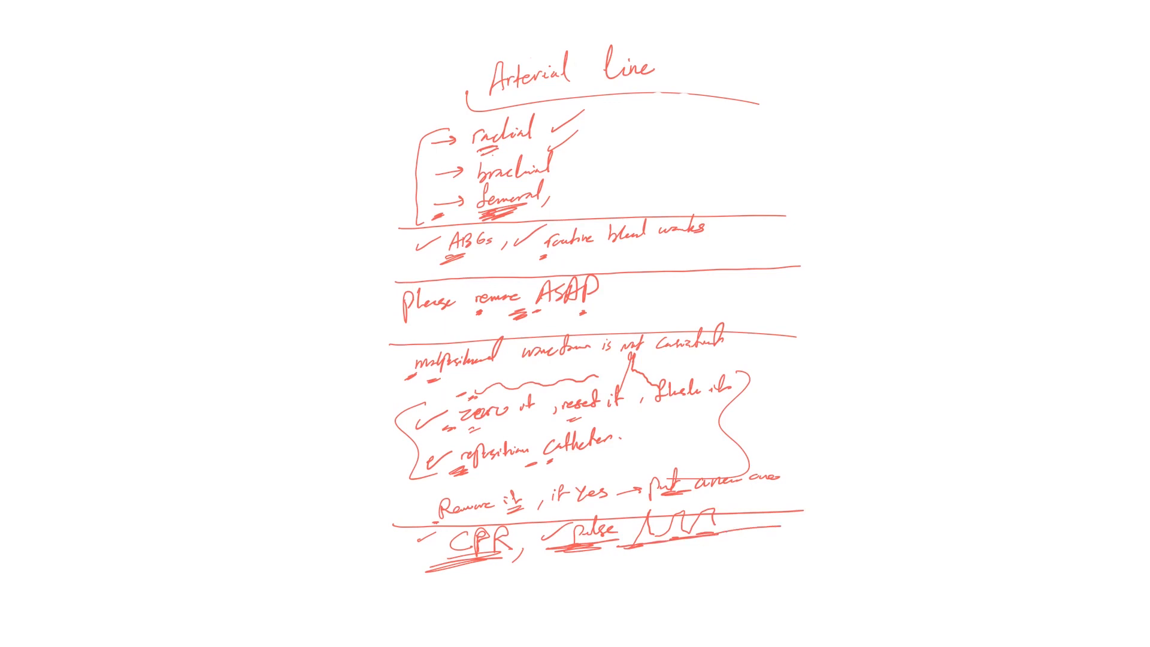
type("pulse")
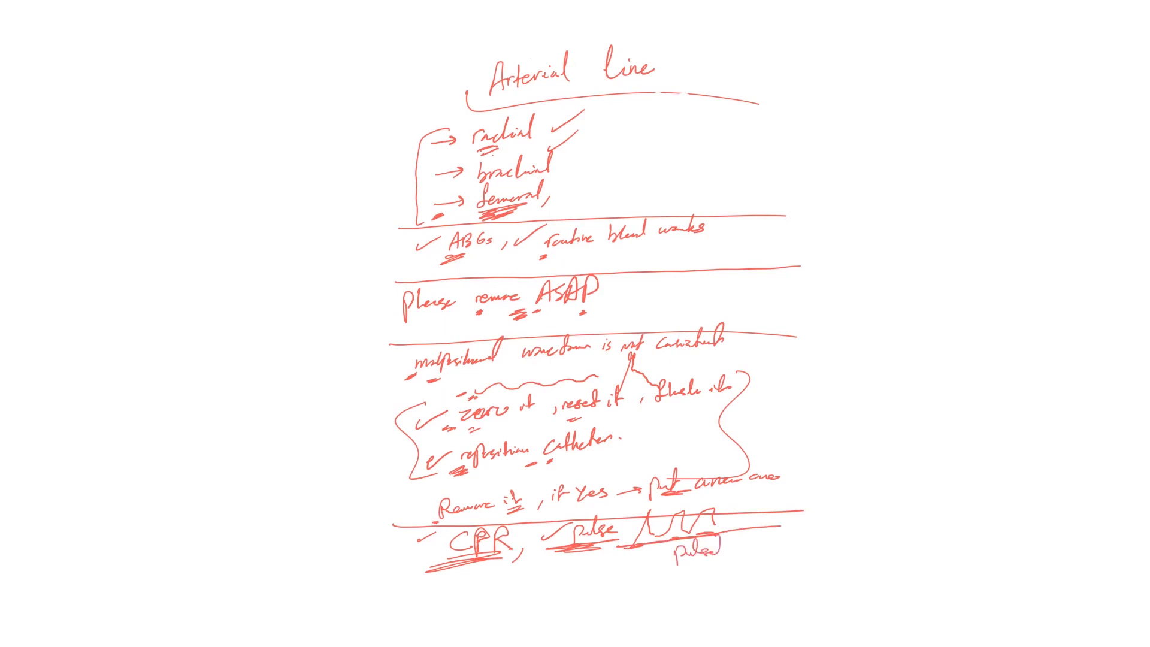
type("less")
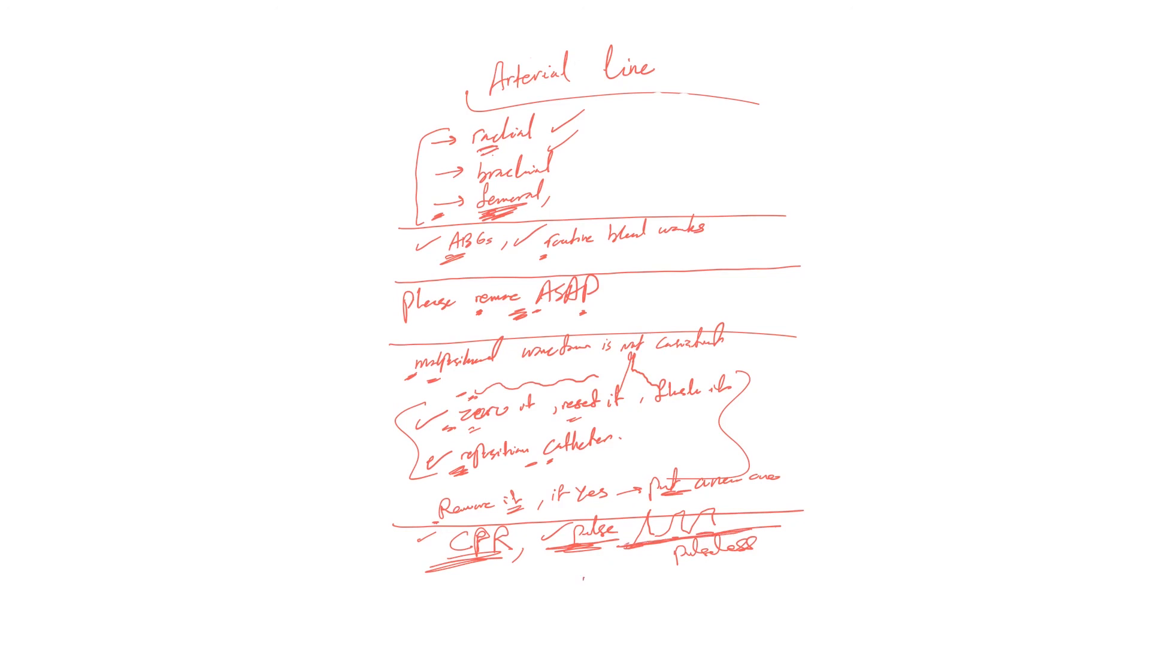
left_click_drag(579, 557, 670, 558)
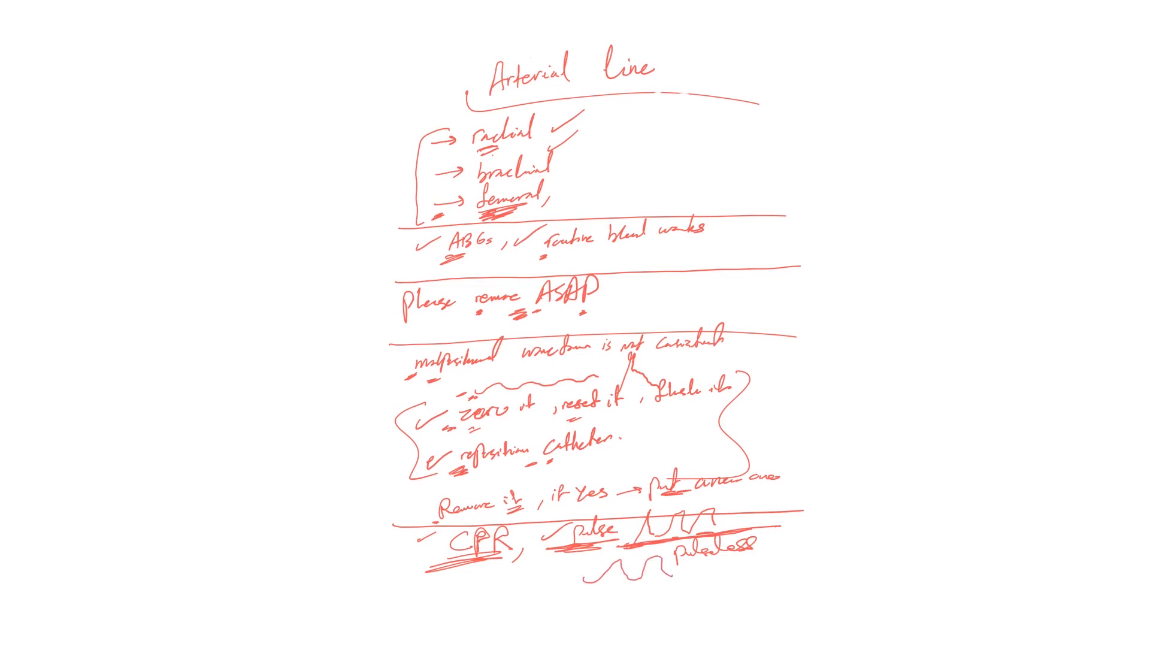